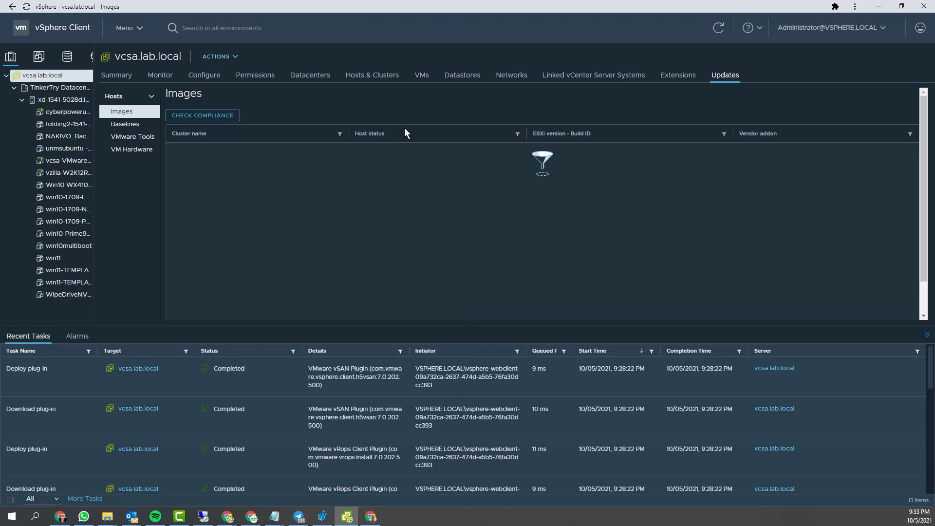
{"action": "mouse_move", "coordinate": [223, 202]}
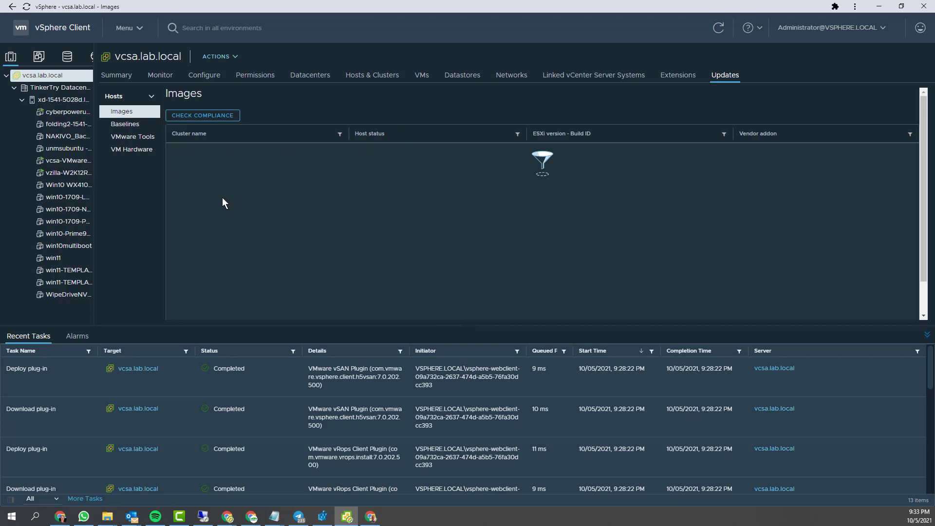
View the host baselines compliance list under Updates in vSphere Client
{"action": "left_click", "coordinate": [126, 124]}
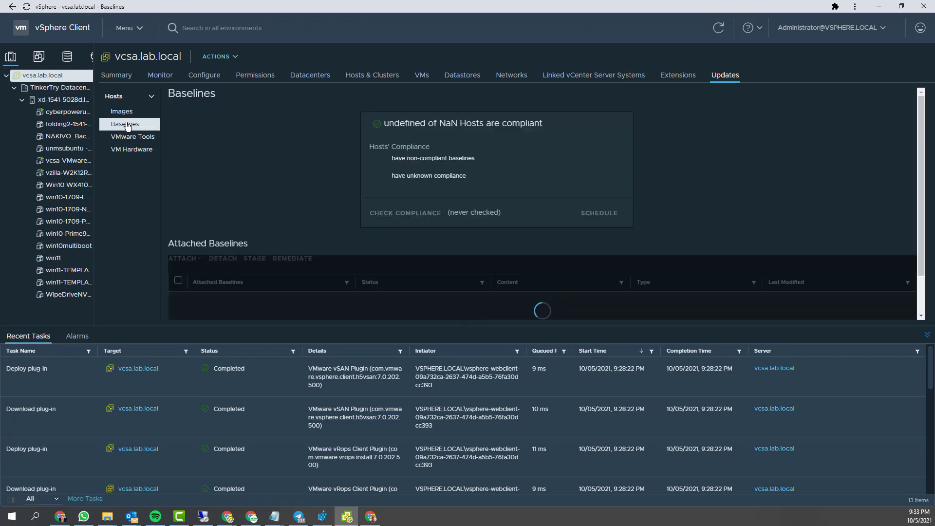
{"action": "left_click", "coordinate": [126, 123]}
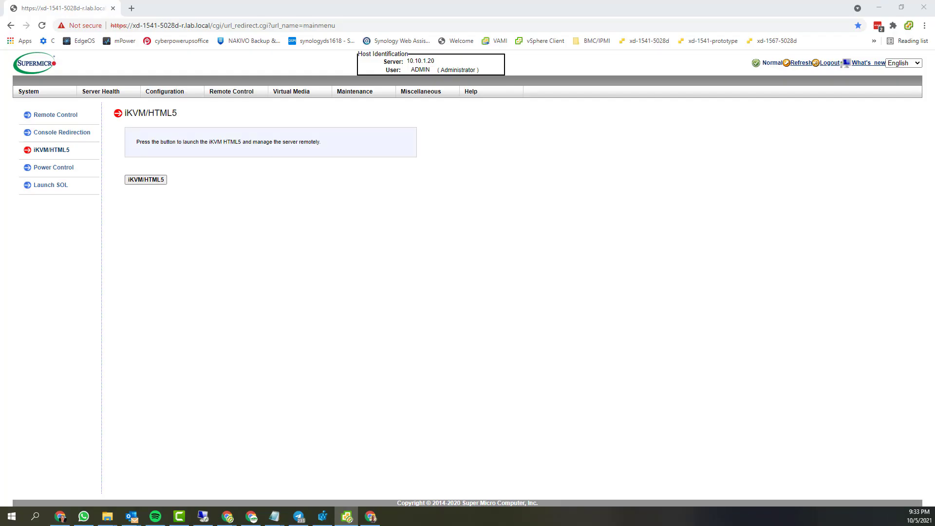
Sign in to VAMI from its bookmark and land on the appliance Summary at 7.0.2.00500
{"action": "left_click", "coordinate": [246, 8]}
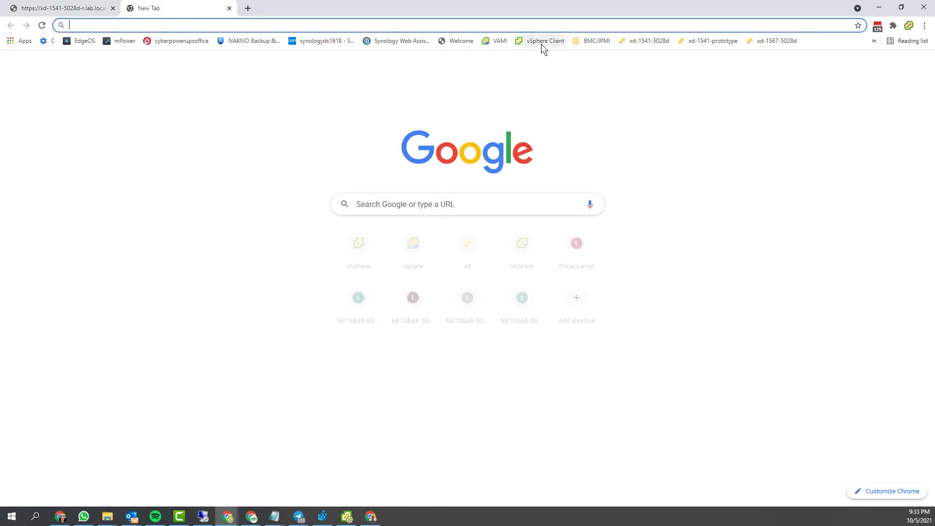
{"action": "left_click", "coordinate": [500, 41]}
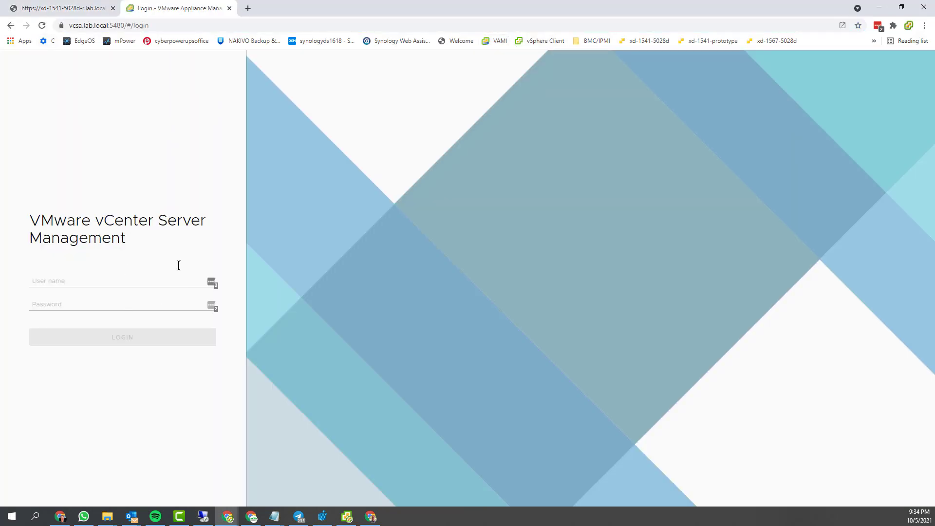
{"action": "left_click", "coordinate": [212, 282]}
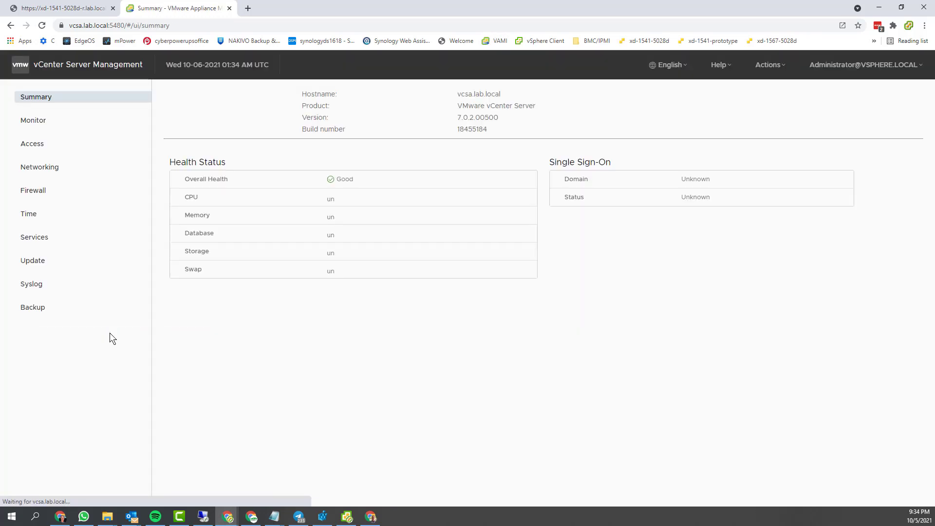
On the Update page, check for updates from CD ROM + URL, listing 7.0.3.00000
{"action": "left_click", "coordinate": [33, 261]}
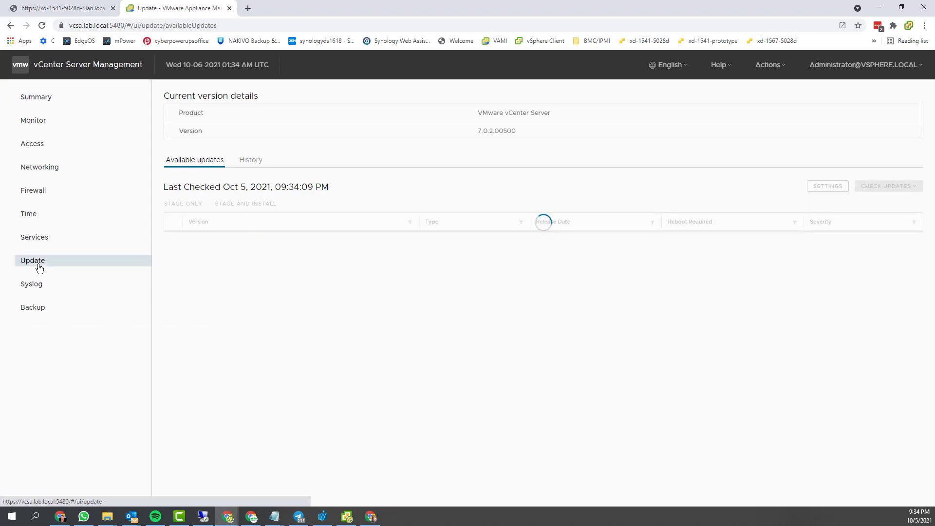
{"action": "left_click", "coordinate": [885, 185]}
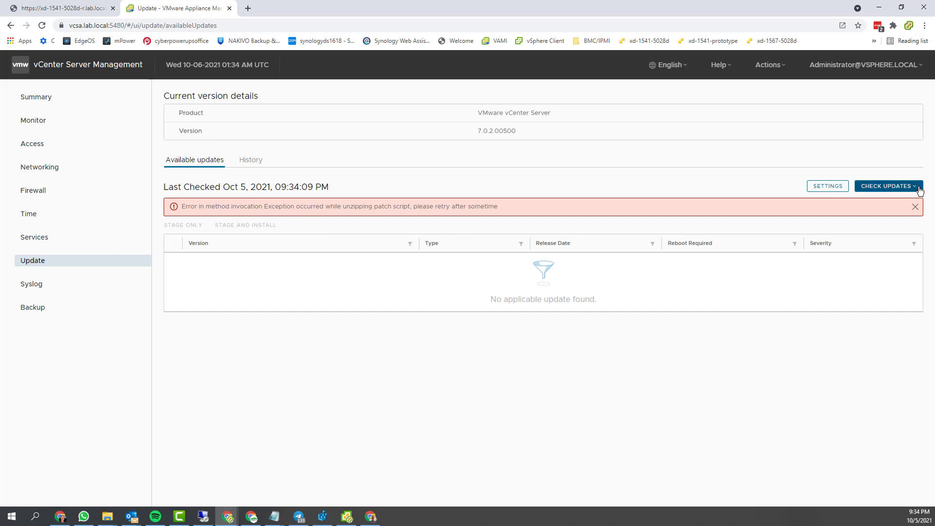
{"action": "left_click", "coordinate": [885, 185]}
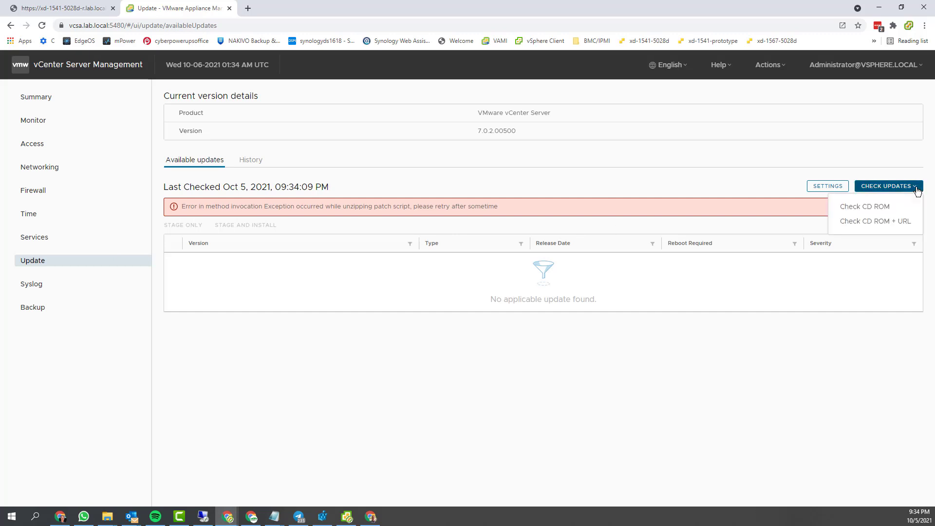
{"action": "left_click", "coordinate": [874, 221]}
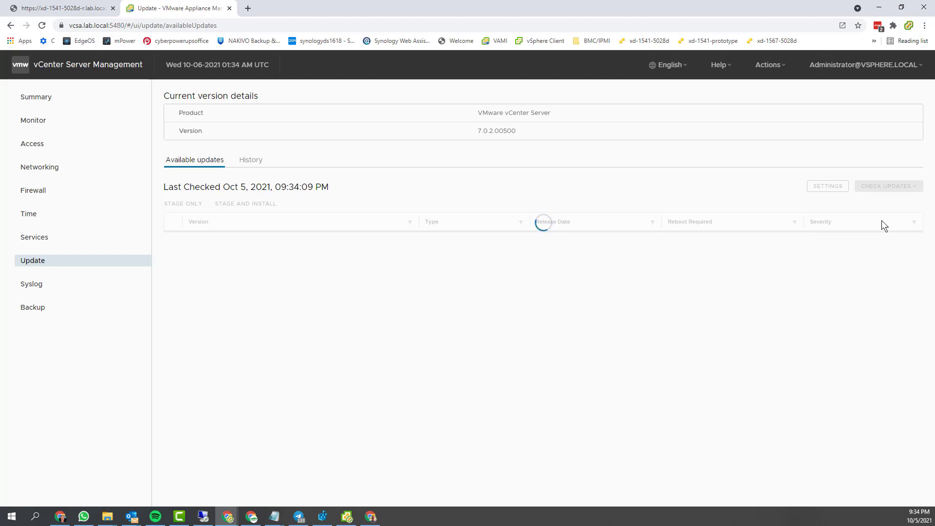
{"action": "left_click", "coordinate": [885, 185]}
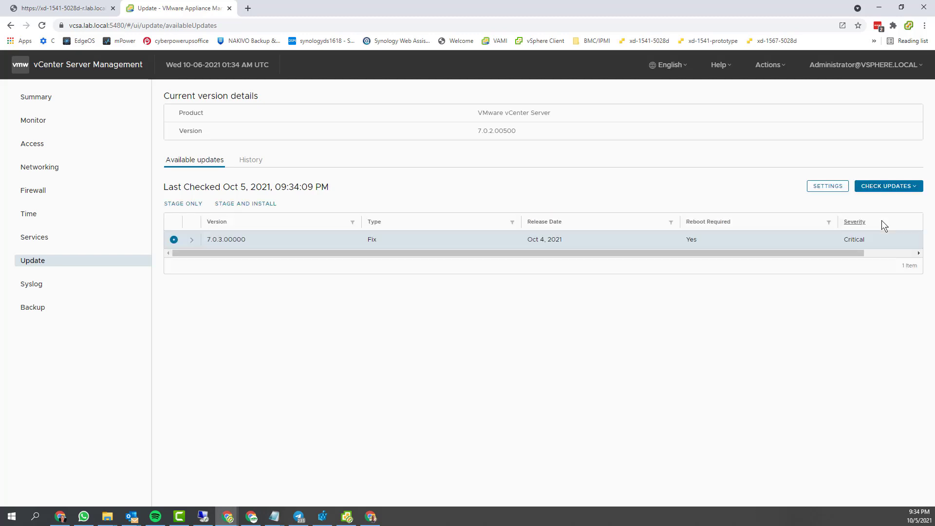
{"action": "mouse_move", "coordinate": [872, 309]}
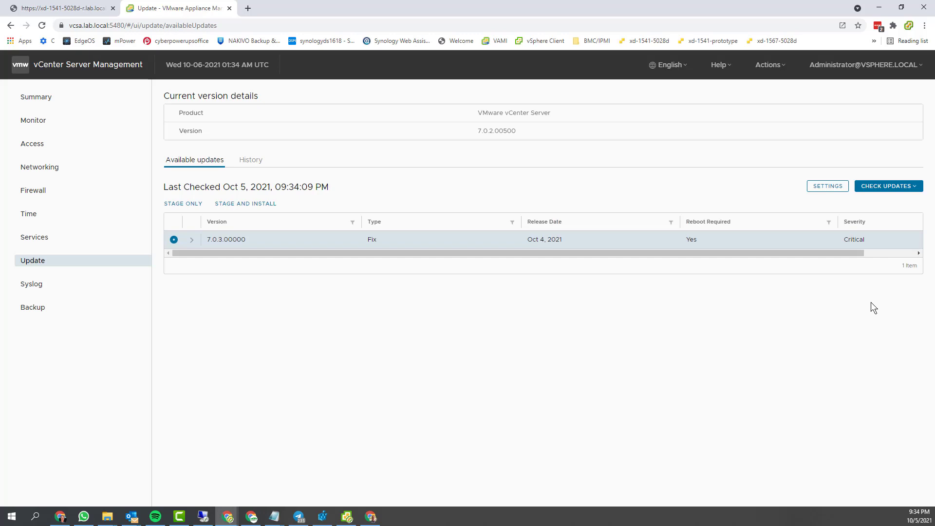
{"action": "mouse_move", "coordinate": [790, 339]}
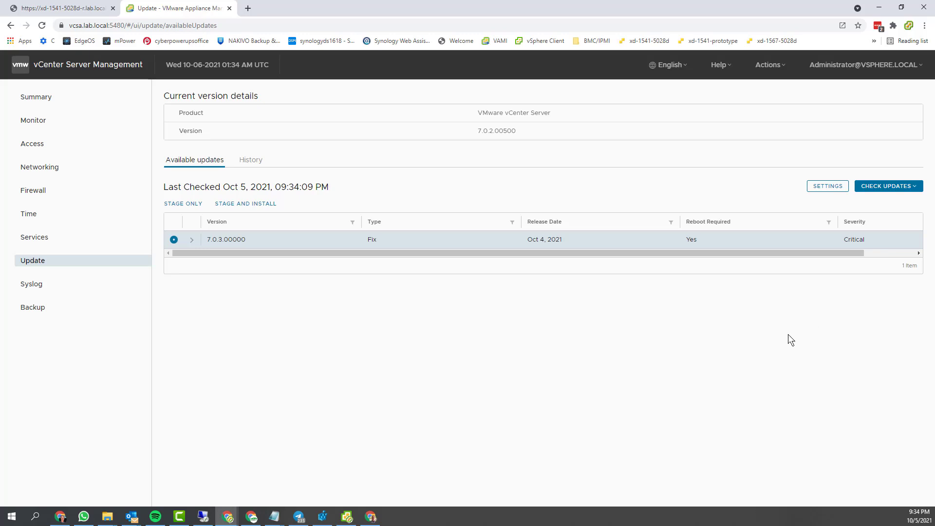
Expand the 7.0.3.00000 update row to show its details and 6.76 GB size
{"action": "left_click", "coordinate": [192, 239]}
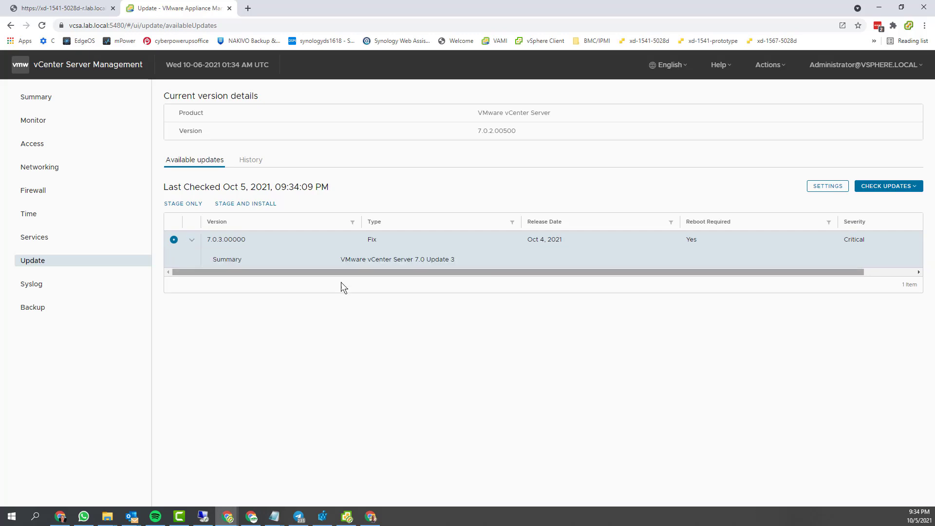
{"action": "left_click", "coordinate": [191, 239]}
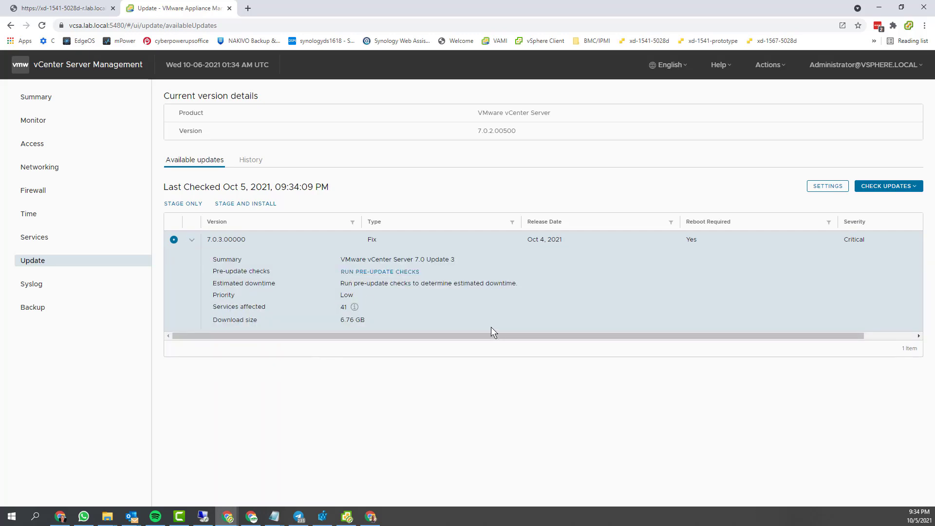
{"action": "mouse_move", "coordinate": [601, 290]}
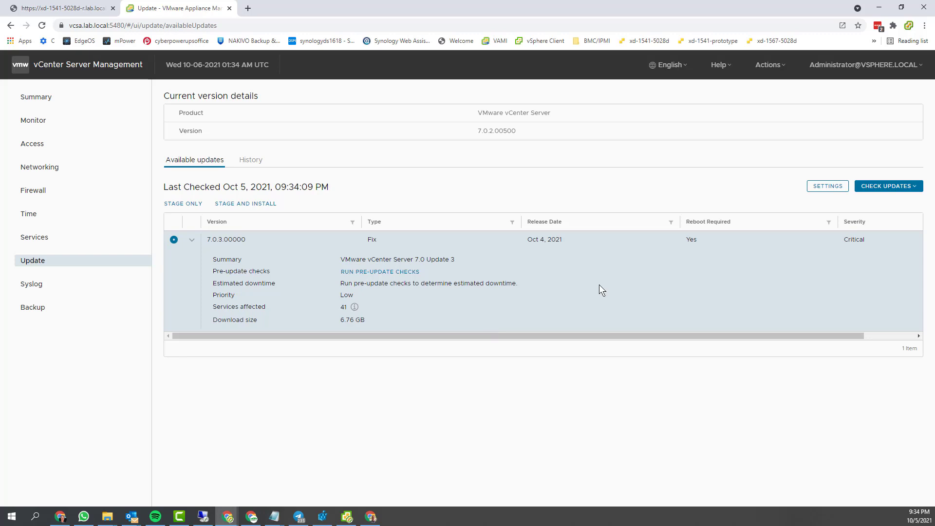
{"action": "mouse_move", "coordinate": [335, 274]}
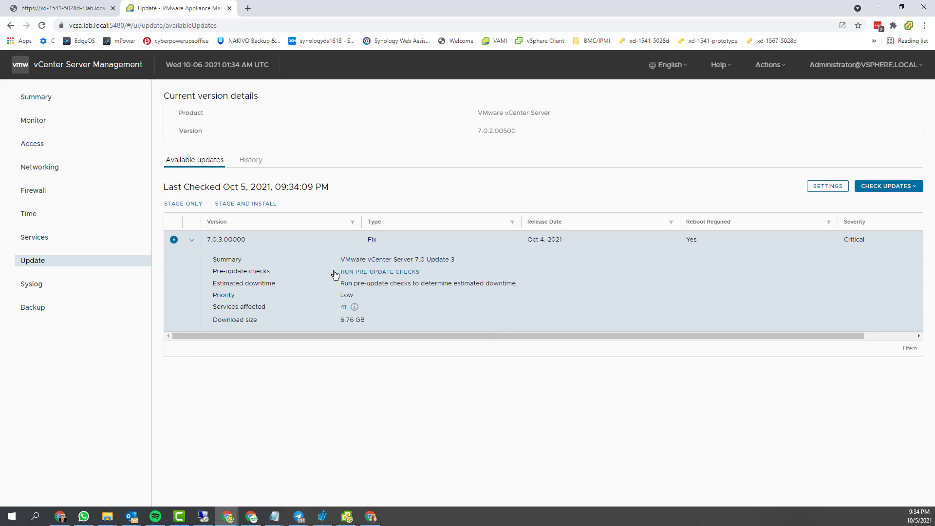
Start Stage and Install, accept the license and advance to the Backup vCenter Server step
{"action": "left_click", "coordinate": [245, 204]}
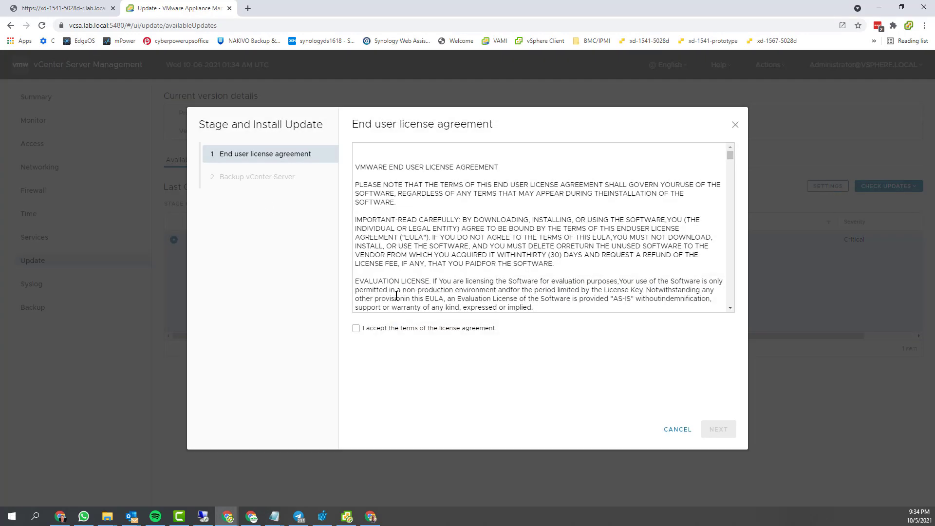
{"action": "left_click", "coordinate": [356, 328]}
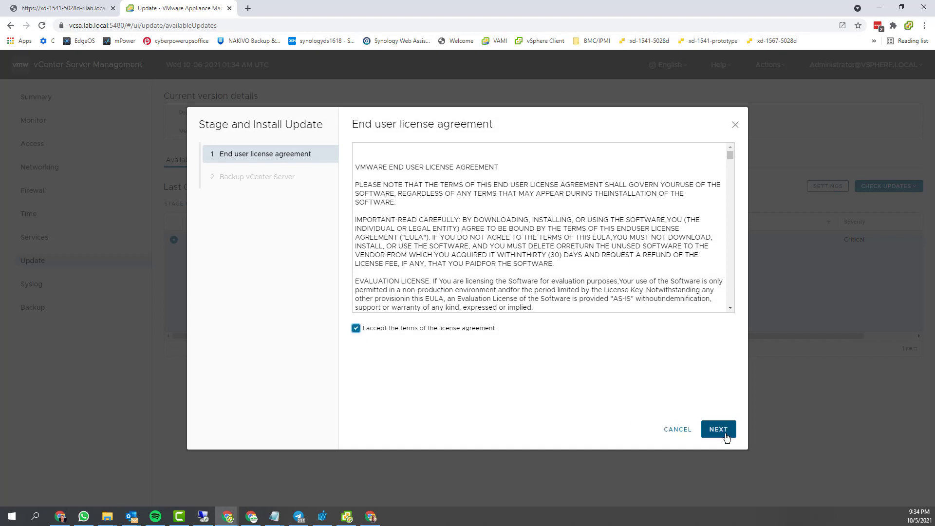
{"action": "left_click", "coordinate": [717, 428]}
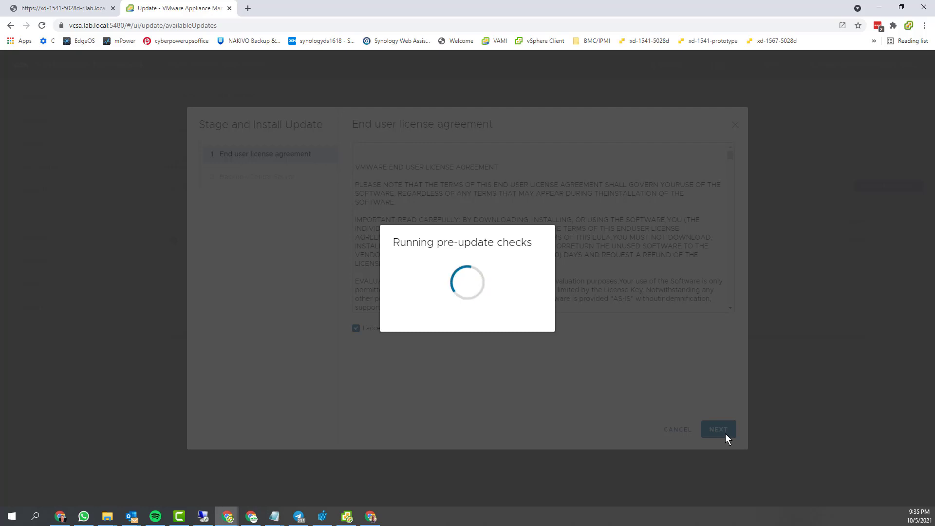
{"action": "left_click", "coordinate": [718, 429]}
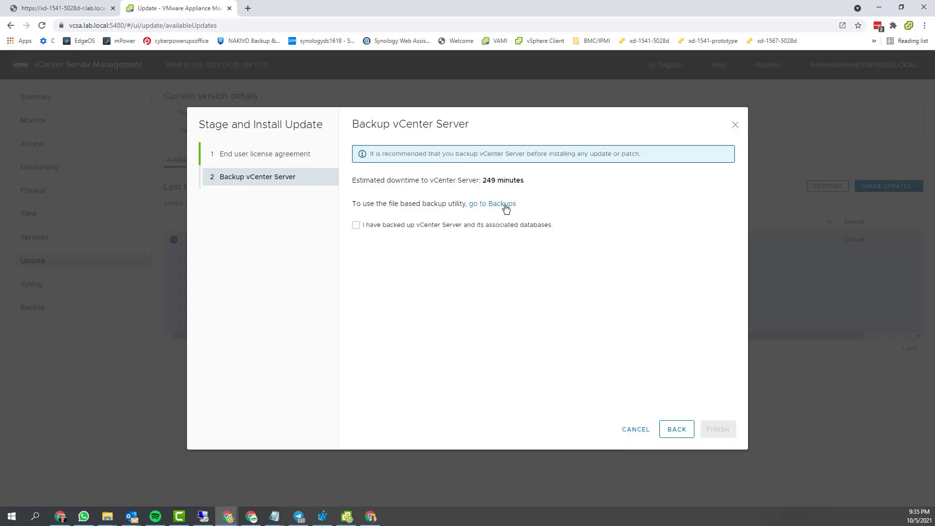
Review the appliance Backup page with its history sorted by End Time
{"action": "left_click", "coordinate": [493, 203]}
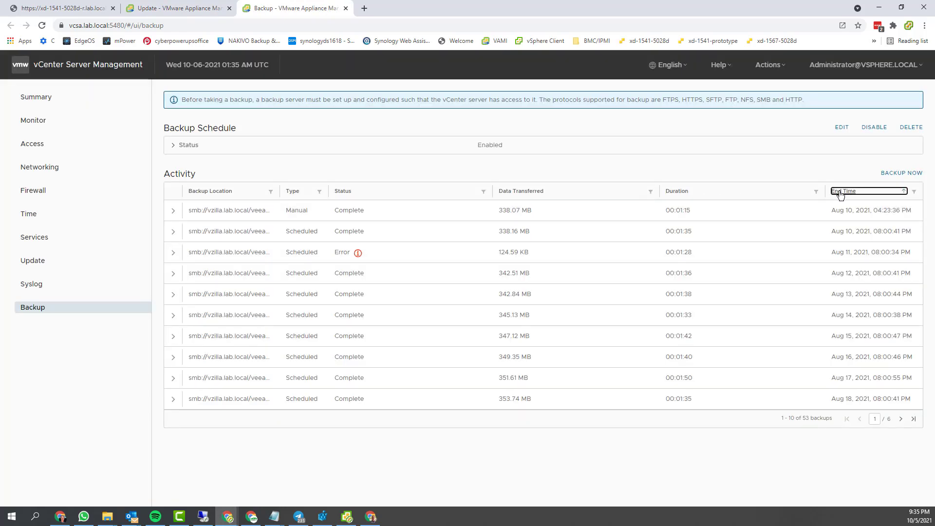
{"action": "mouse_move", "coordinate": [849, 196]}
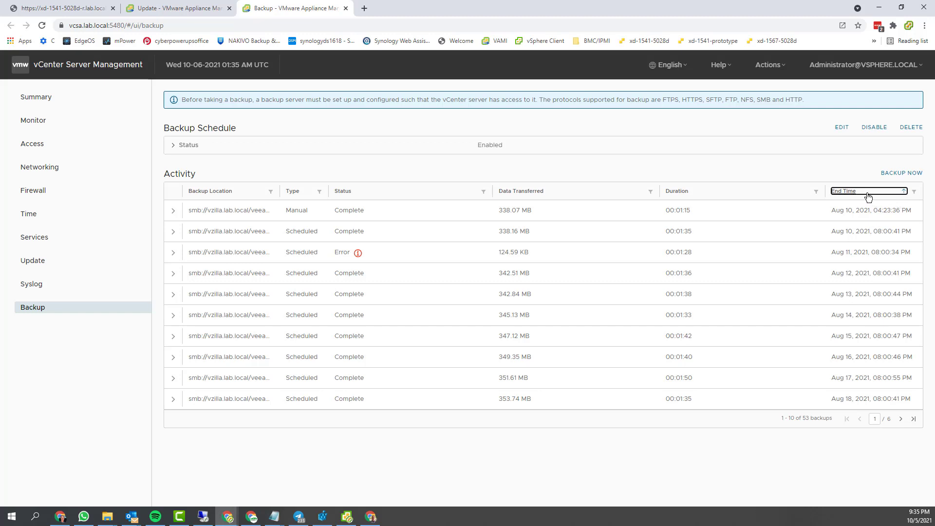
{"action": "mouse_move", "coordinate": [896, 194]}
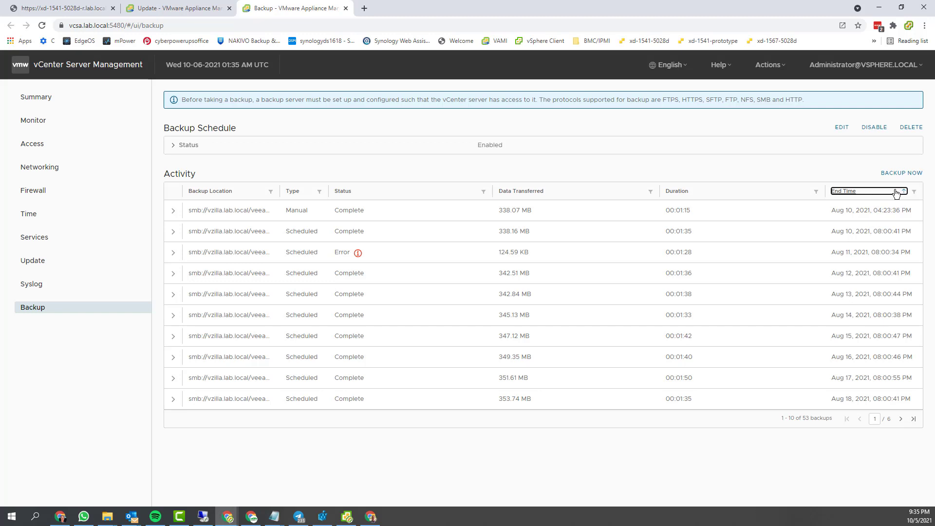
{"action": "left_click", "coordinate": [844, 190]}
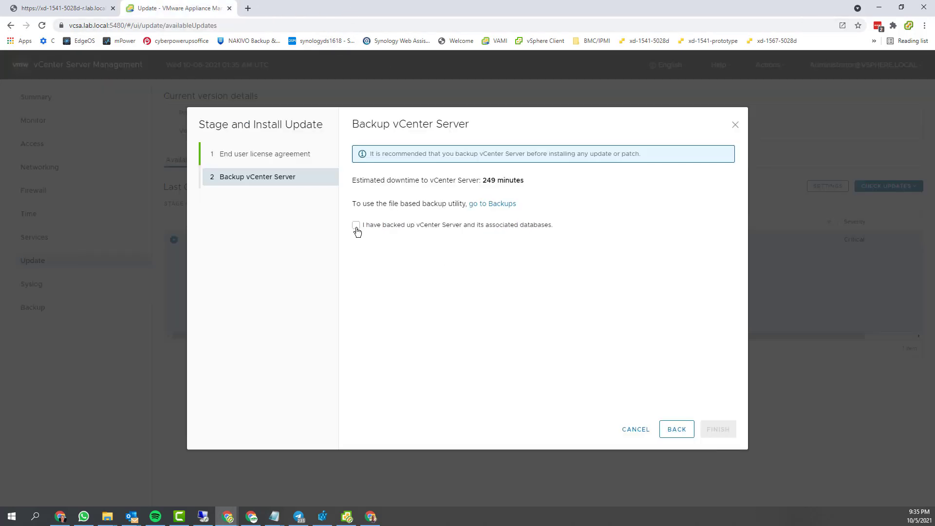
Confirm vCenter Server and databases are backed up and finish the wizard to start installing
{"action": "left_click", "coordinate": [355, 225]}
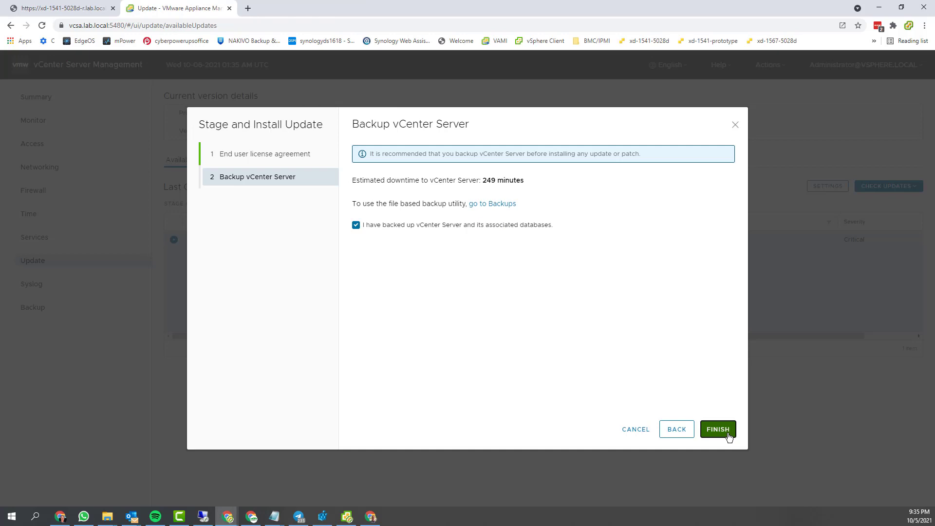
{"action": "left_click", "coordinate": [718, 428]}
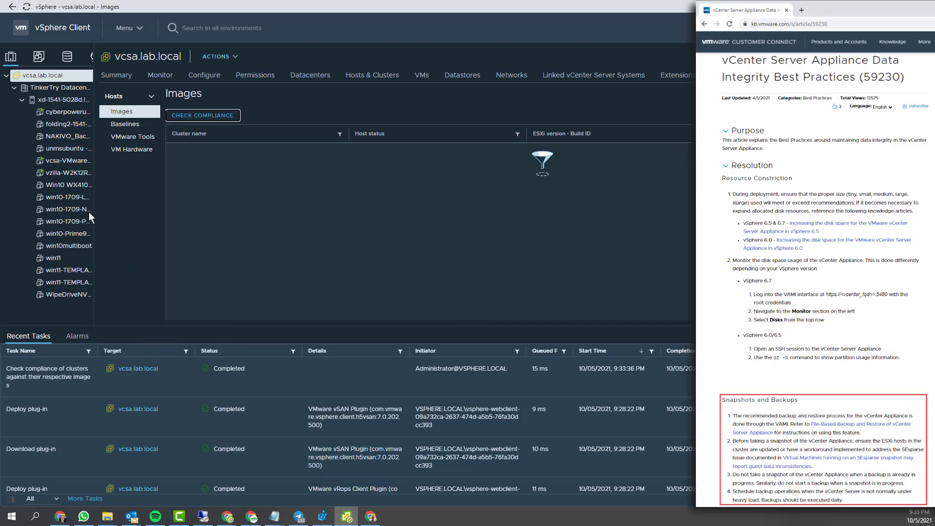
Create a snapshot of the vcsa VM with memory, described 'pre Update 3'
{"action": "right_click", "coordinate": [65, 159]}
{"action": "type", "text": "pre"}
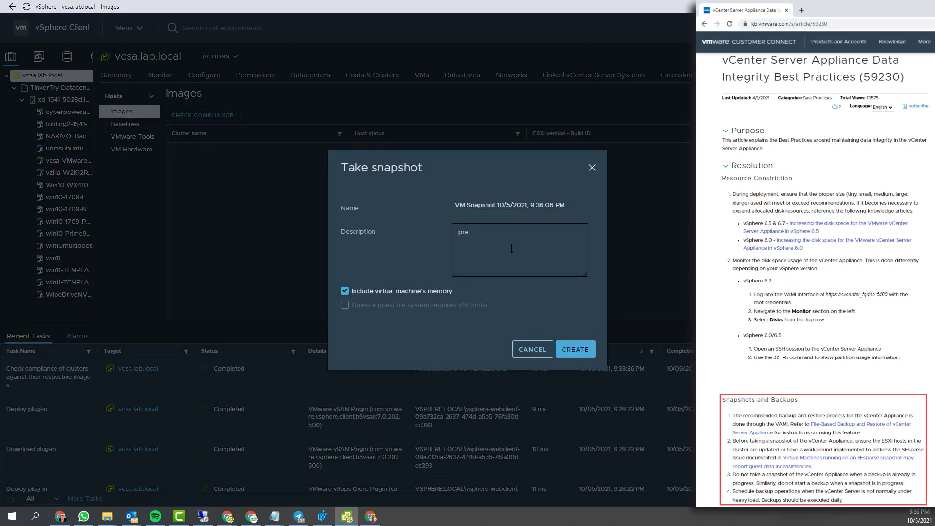
{"action": "type", "text": "UPdate 3"}
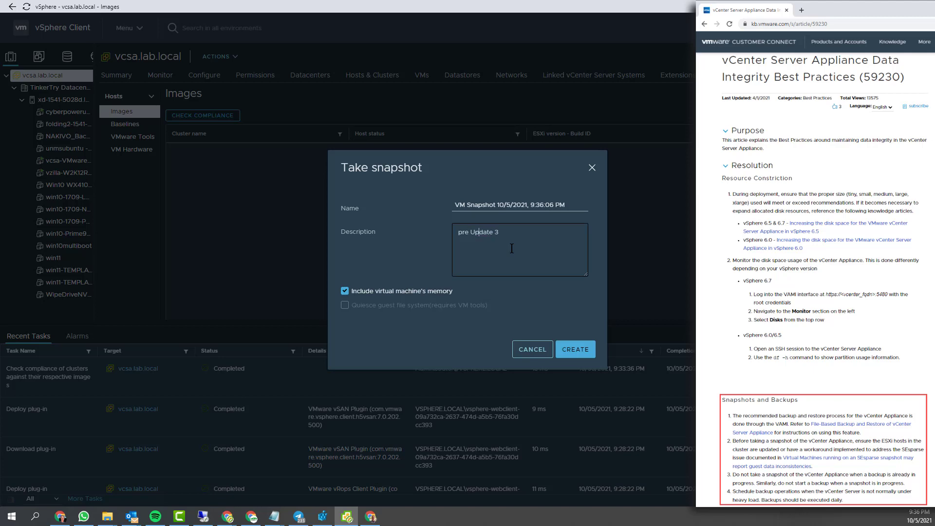
{"action": "left_click", "coordinate": [574, 348]}
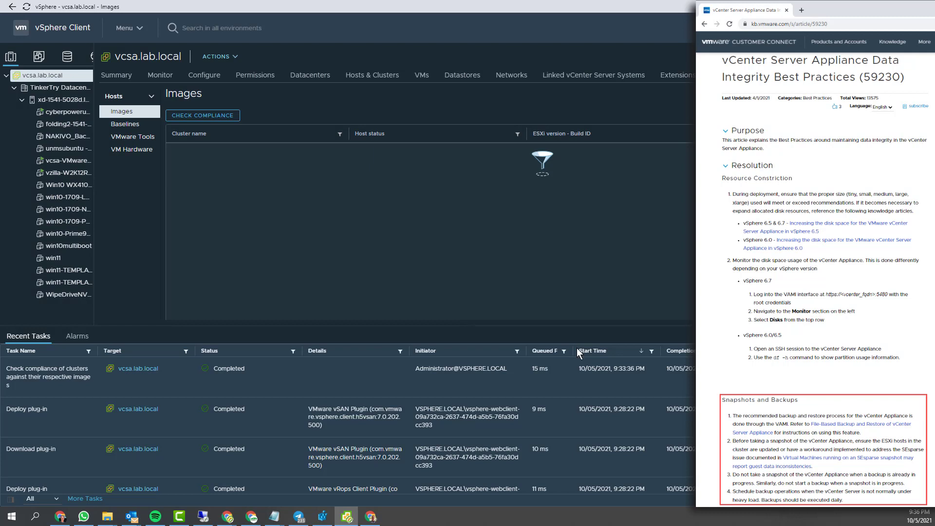
{"action": "mouse_move", "coordinate": [524, 363]}
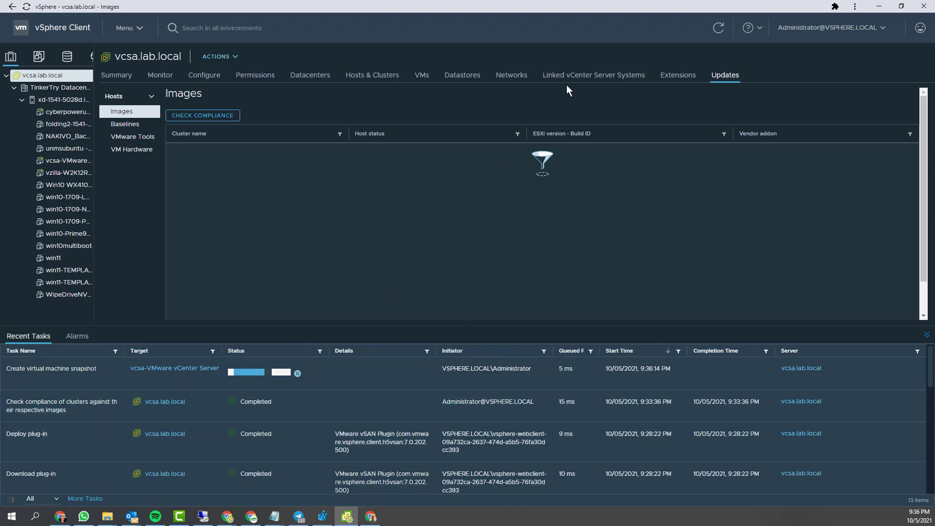
{"action": "mouse_move", "coordinate": [890, 11]}
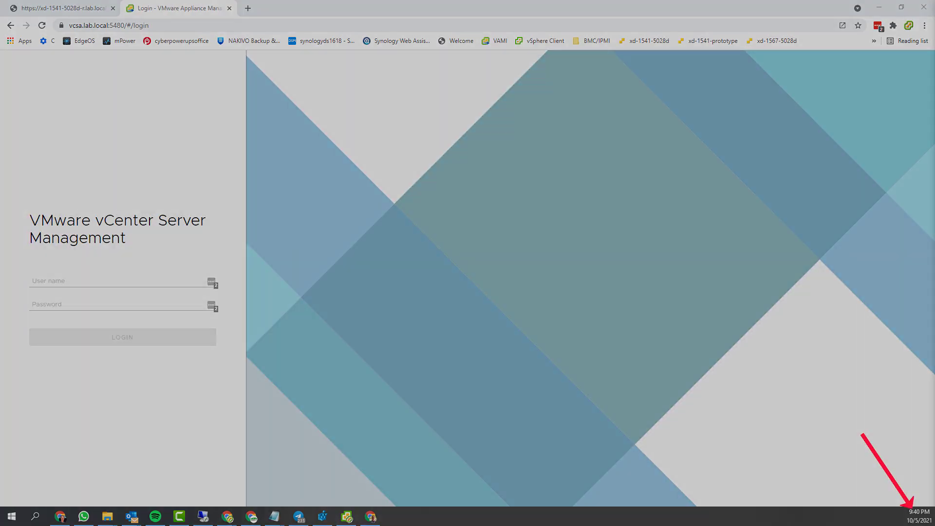
Log back in to VAMI as administrator and watch the installation reach 91% converting data
{"action": "left_click", "coordinate": [363, 360]}
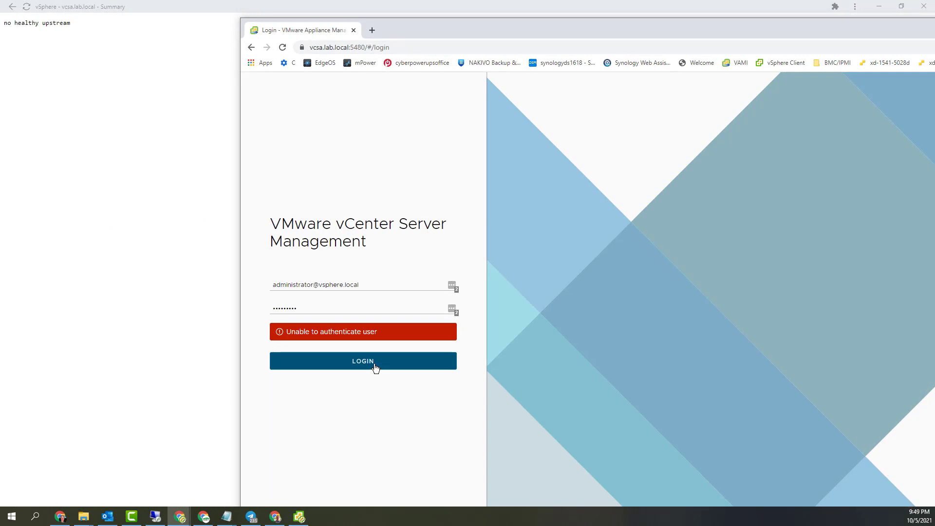
{"action": "left_click", "coordinate": [363, 360]}
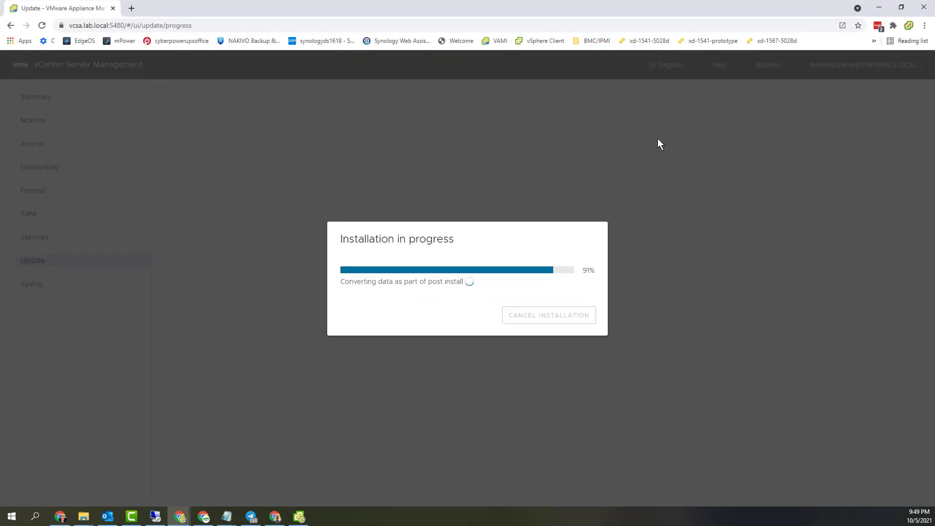
{"action": "mouse_move", "coordinate": [764, 309]}
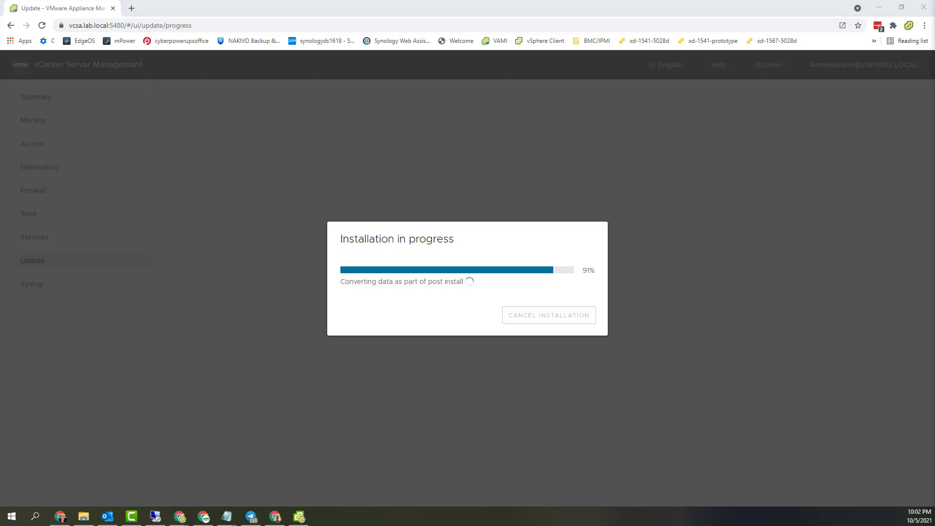
{"action": "mouse_move", "coordinate": [304, 94]}
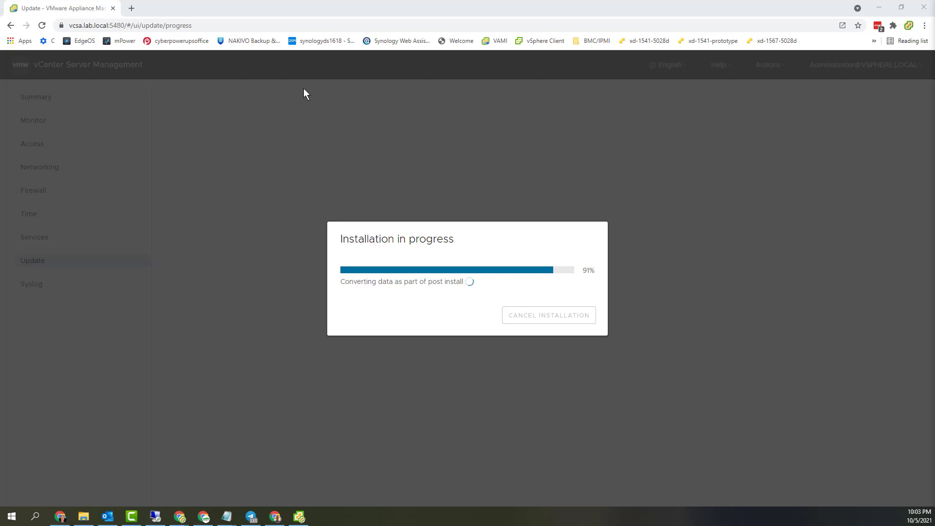
{"action": "mouse_move", "coordinate": [142, 50]}
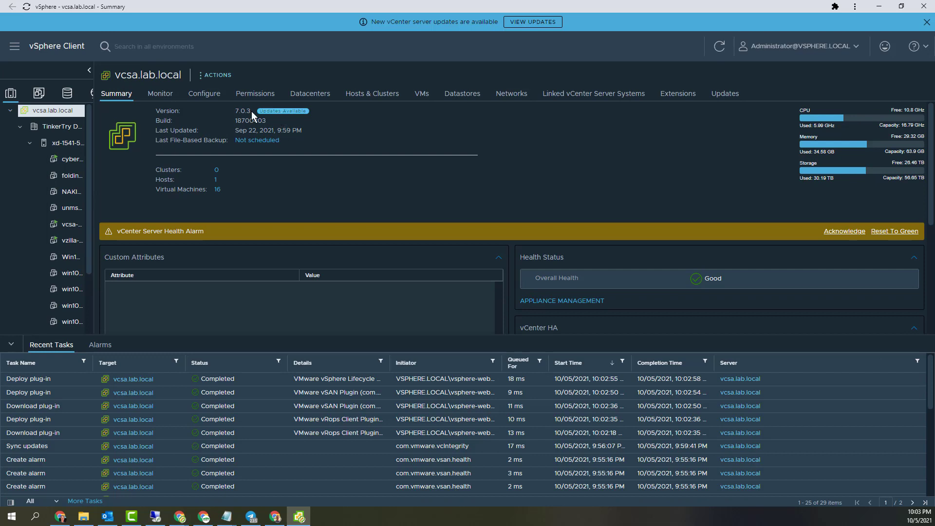
{"action": "mouse_move", "coordinate": [594, 169]}
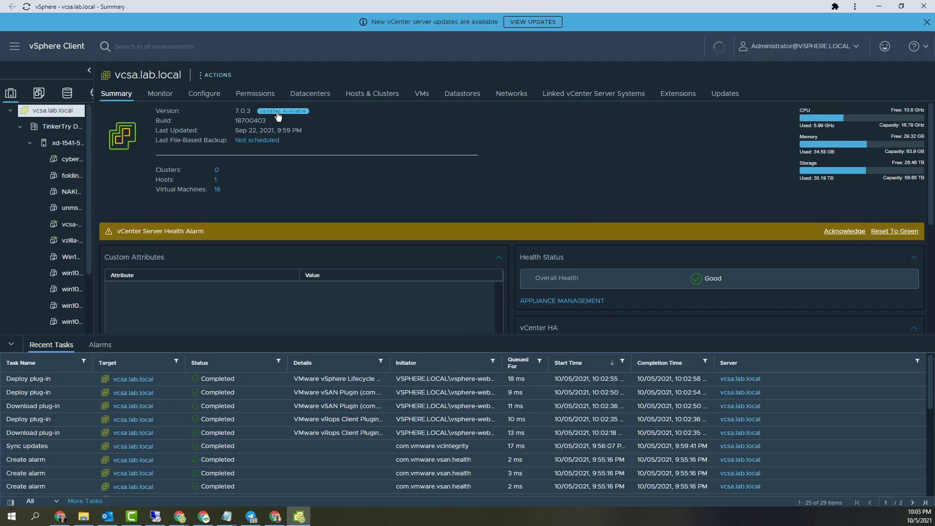
Check the Updates Available badge on the vcsa.lab.local Summary reporting 7.0.3 build 18700403
{"action": "left_click", "coordinate": [723, 94]}
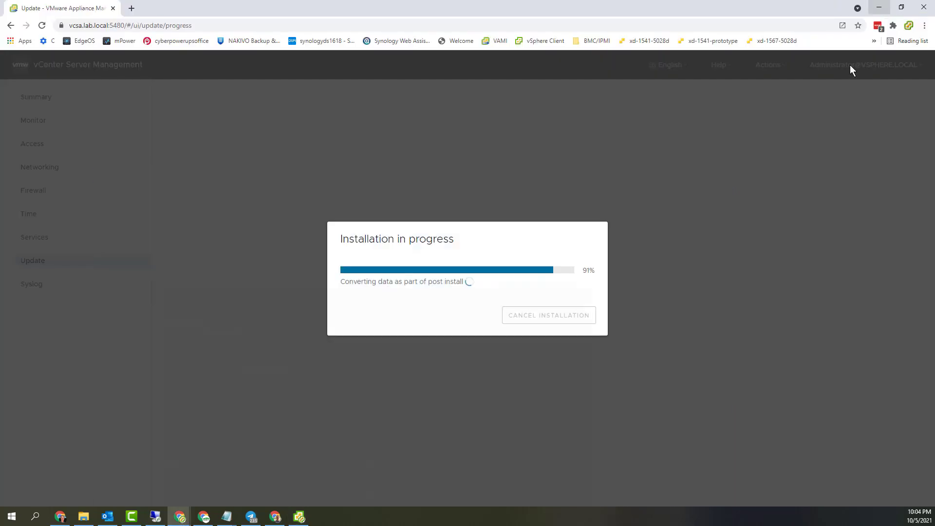
{"action": "mouse_move", "coordinate": [503, 244]}
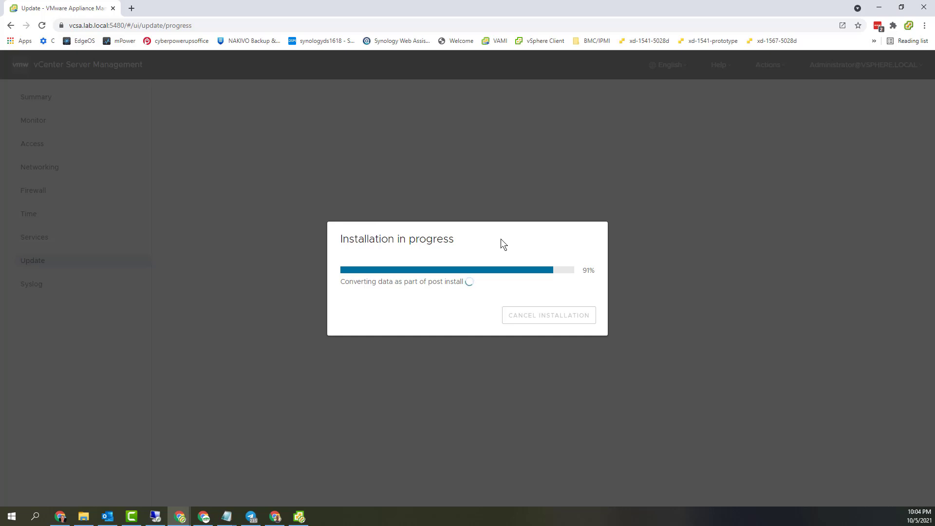
{"action": "mouse_move", "coordinate": [689, 254]}
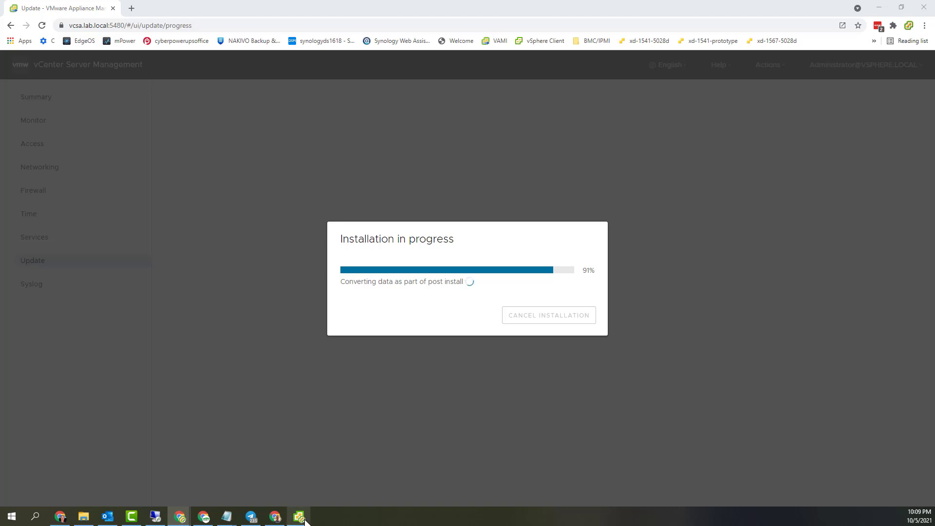
{"action": "left_click", "coordinate": [298, 516]}
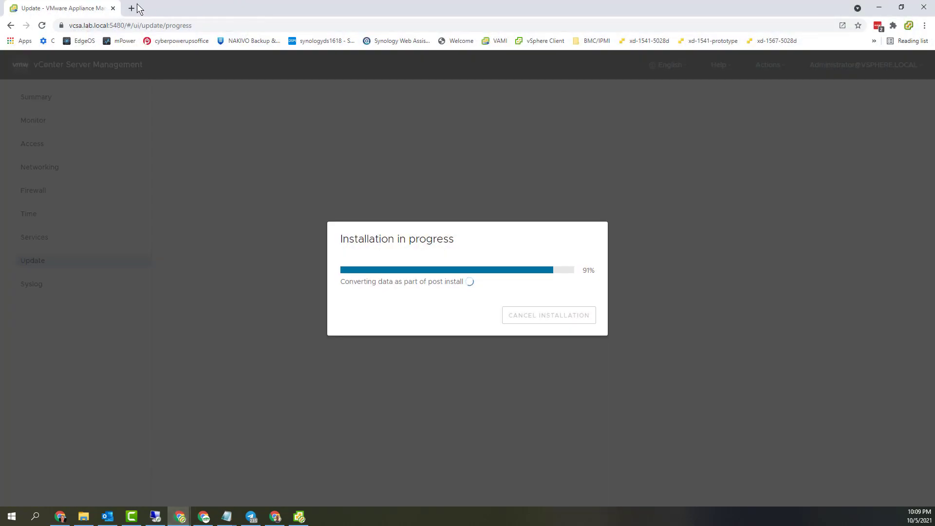
Log in to the ESXi Host Client, inspect the vCenter VM console, then return to VAMI
{"action": "left_click", "coordinate": [130, 7]}
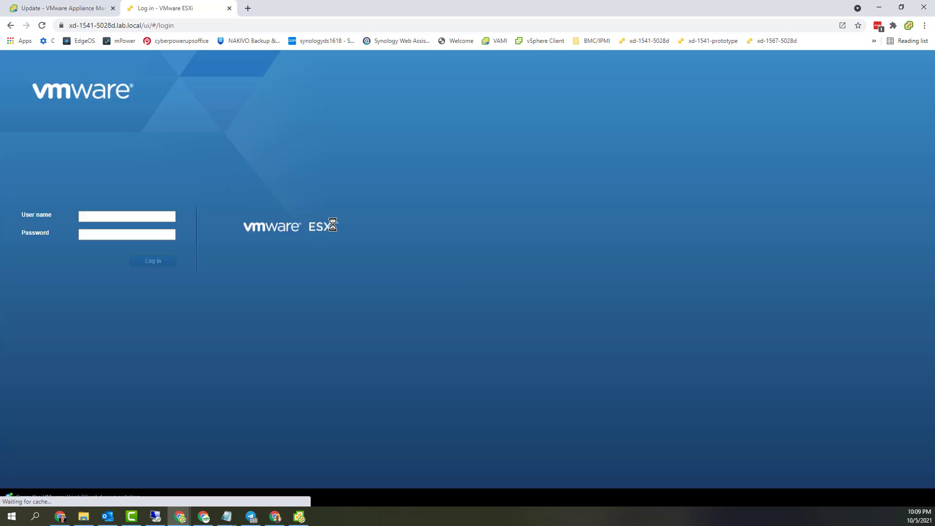
{"action": "left_click", "coordinate": [153, 261]}
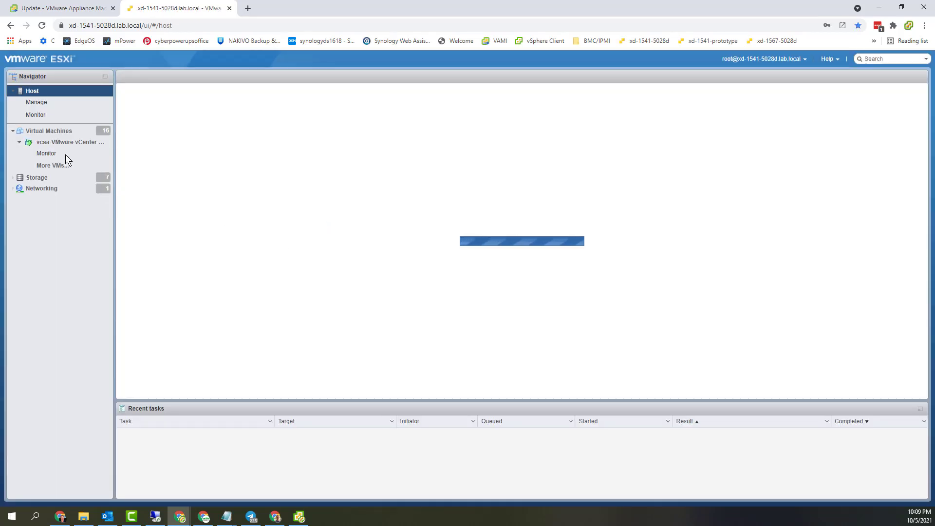
{"action": "left_click", "coordinate": [69, 142]}
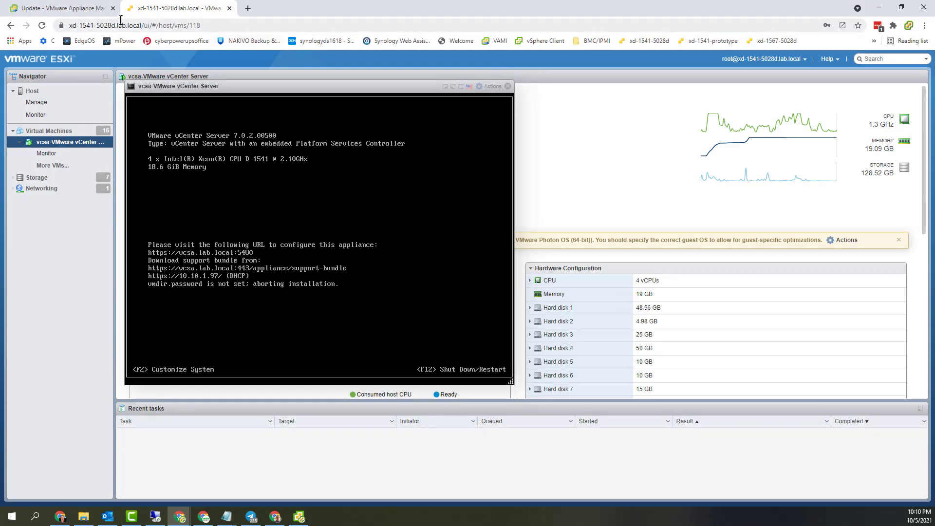
{"action": "left_click", "coordinate": [59, 8]}
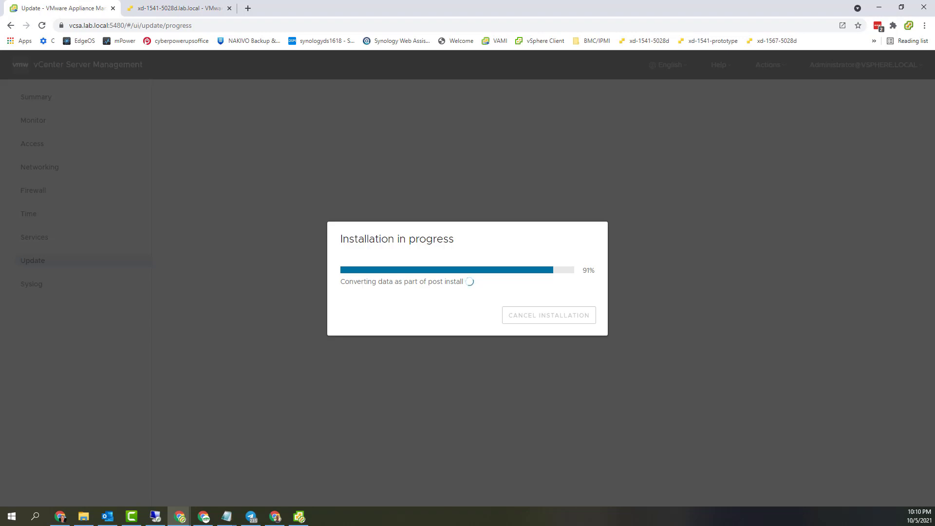
{"action": "mouse_move", "coordinate": [210, 93]}
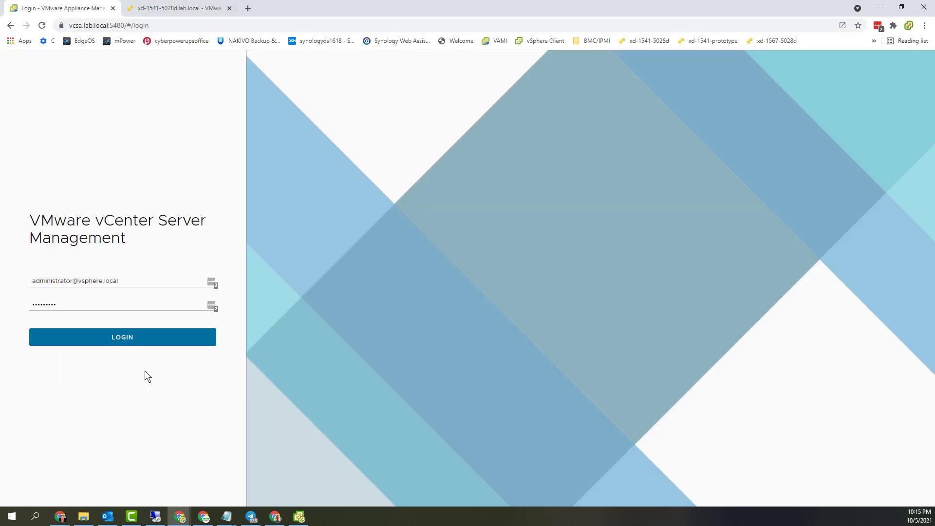
{"action": "left_click", "coordinate": [122, 336]}
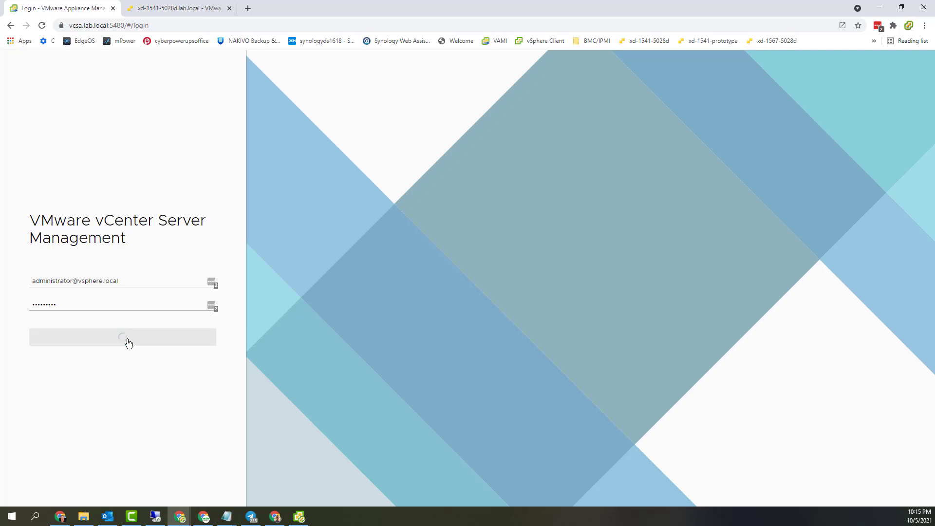
{"action": "left_click", "coordinate": [176, 8]}
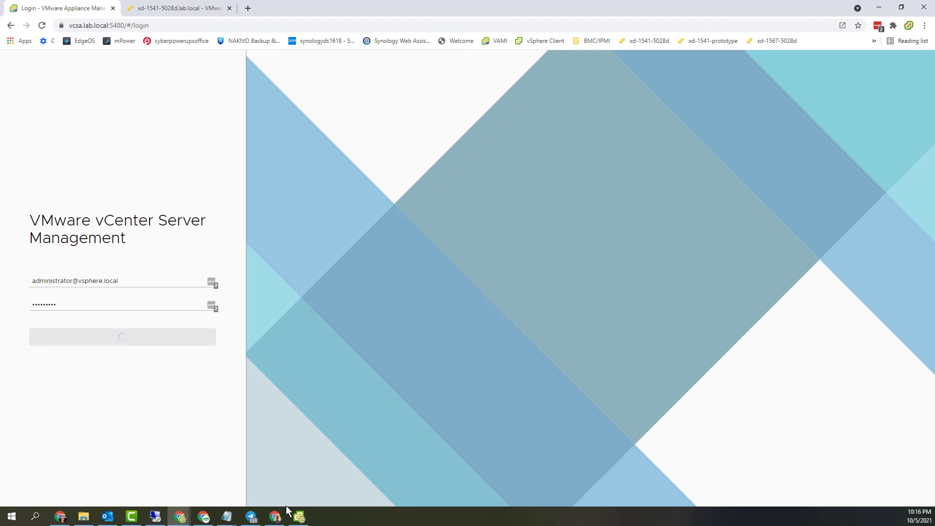
{"action": "left_click", "coordinate": [299, 516]}
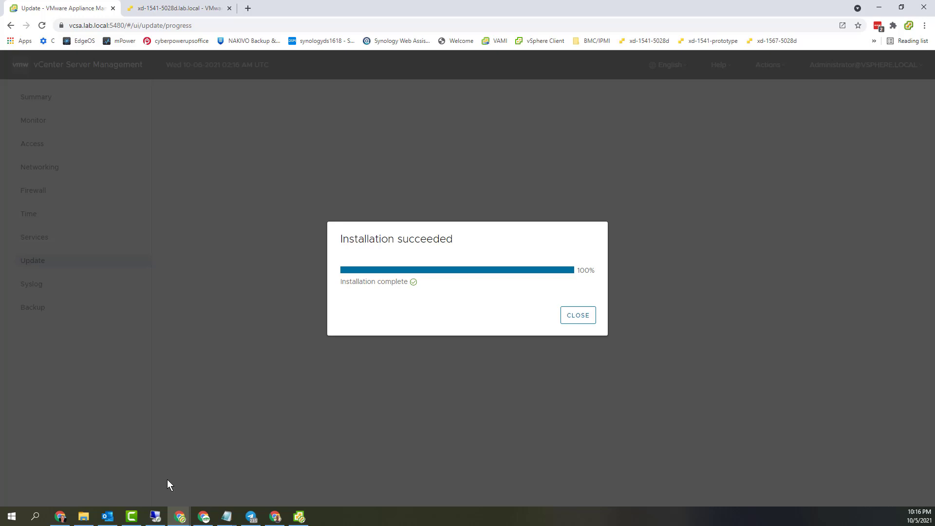
{"action": "mouse_move", "coordinate": [599, 340]}
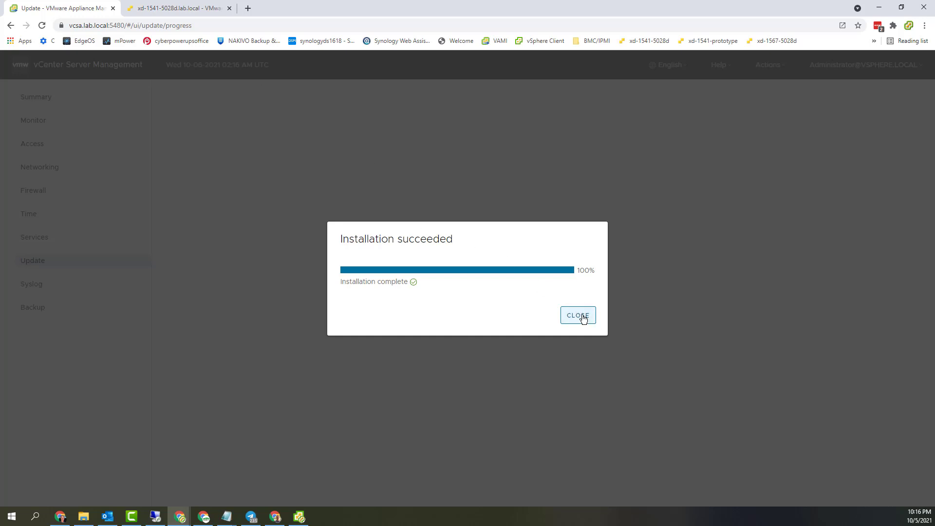
Close the Installation succeeded dialog reporting 100% completion
{"action": "left_click", "coordinate": [576, 315]}
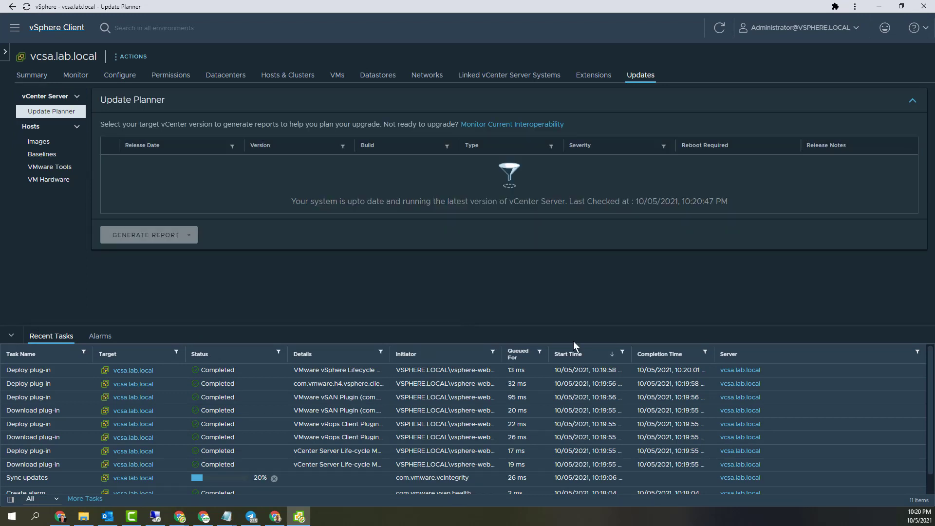
{"action": "mouse_move", "coordinate": [714, 290]}
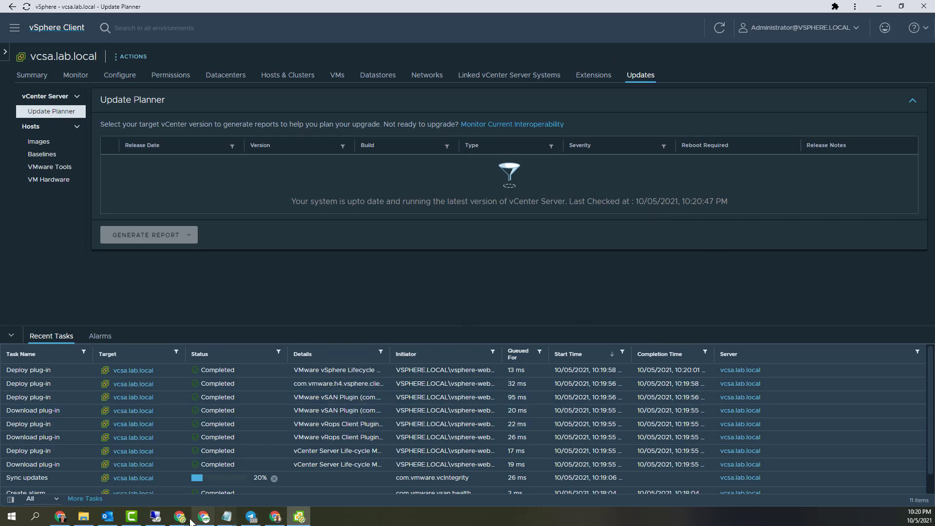
{"action": "mouse_move", "coordinate": [179, 519]}
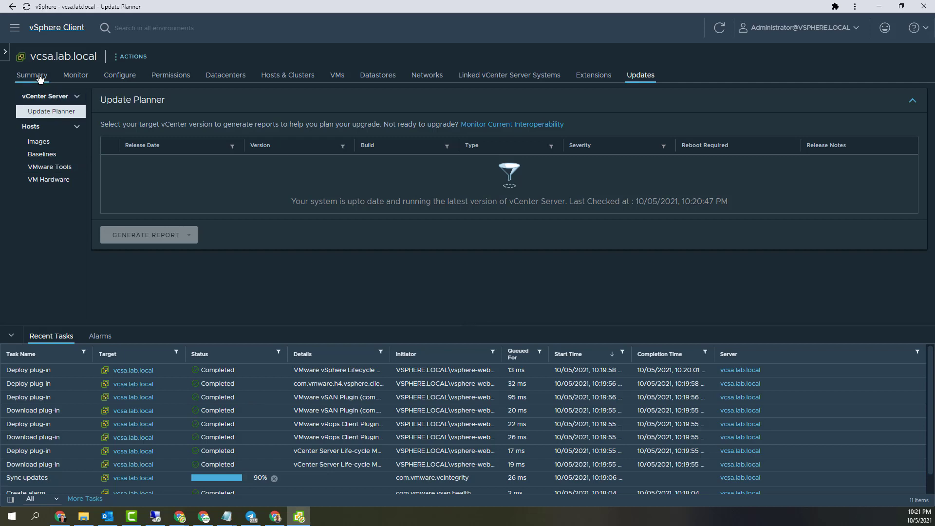
Show the vcsa.lab.local Summary at version 7.0.3 and reset the CPU Exhaustion and vCenter Server Health alarms to green
{"action": "left_click", "coordinate": [31, 75]}
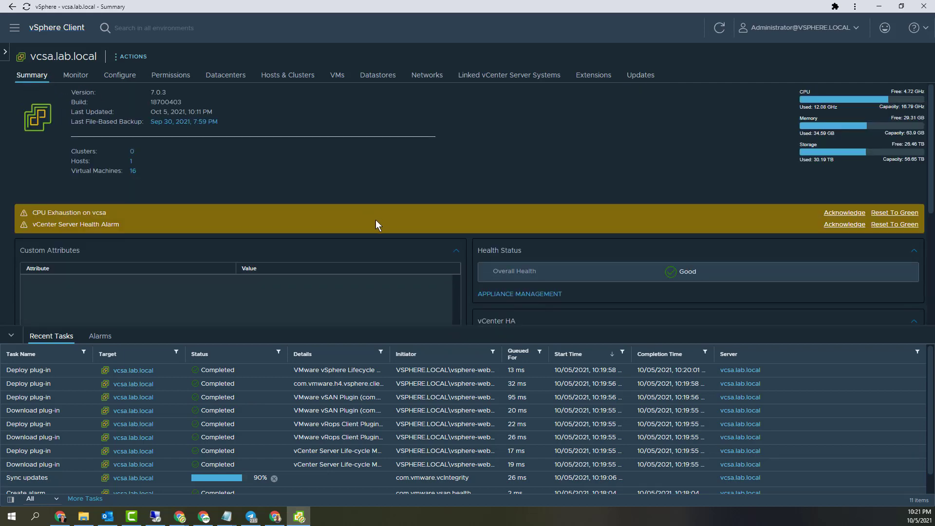
{"action": "mouse_move", "coordinate": [188, 216]}
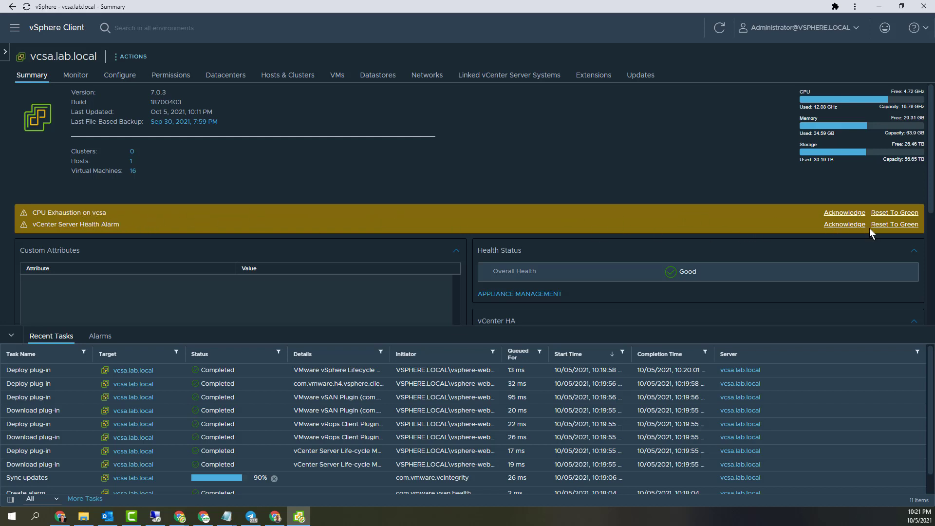
{"action": "mouse_move", "coordinate": [757, 331]}
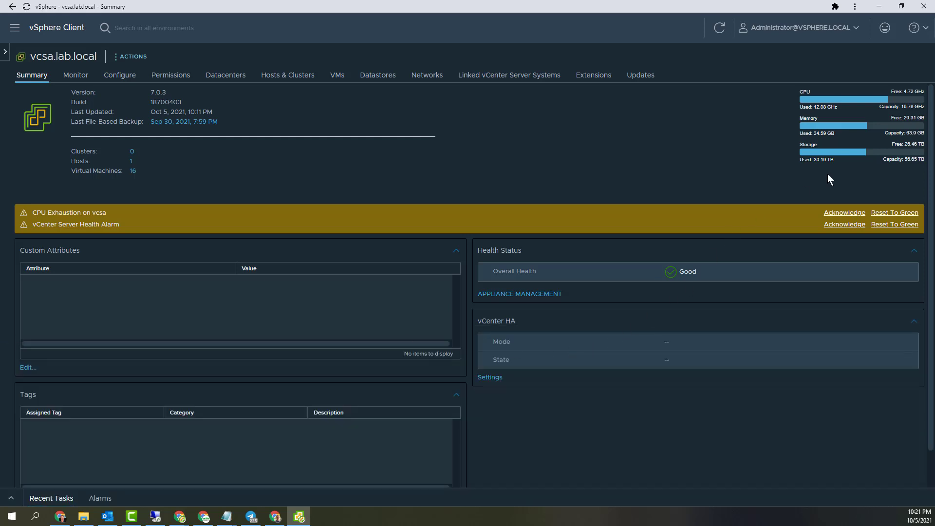
{"action": "left_click", "coordinate": [893, 212]}
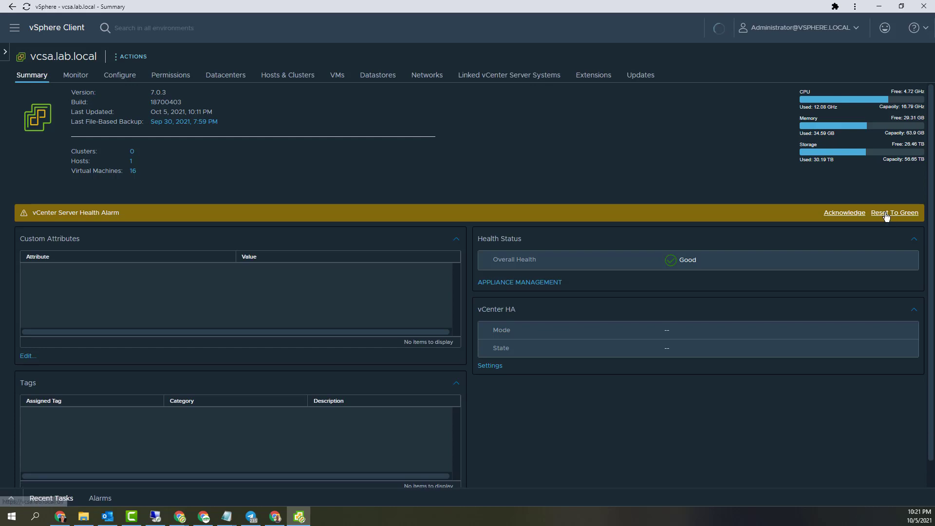
{"action": "left_click", "coordinate": [893, 212]}
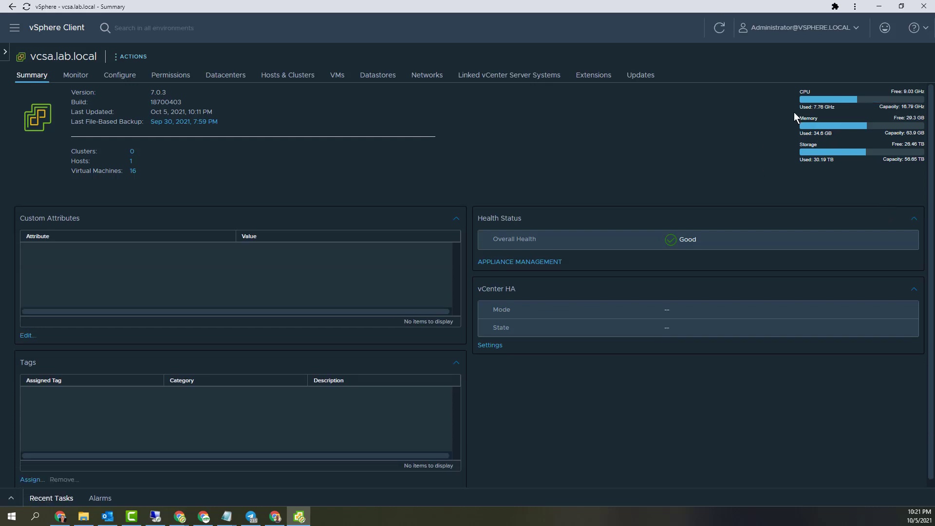
{"action": "mouse_move", "coordinate": [56, 253]}
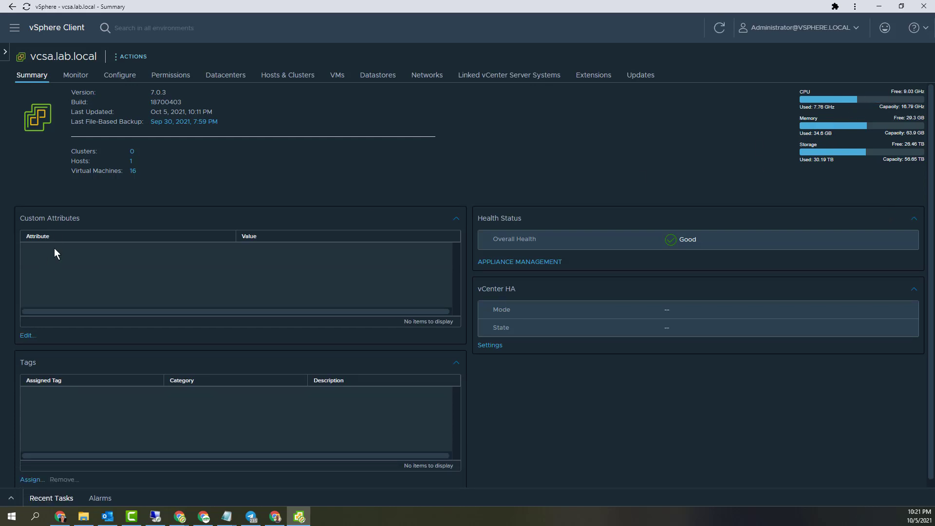
{"action": "mouse_move", "coordinate": [210, 232]}
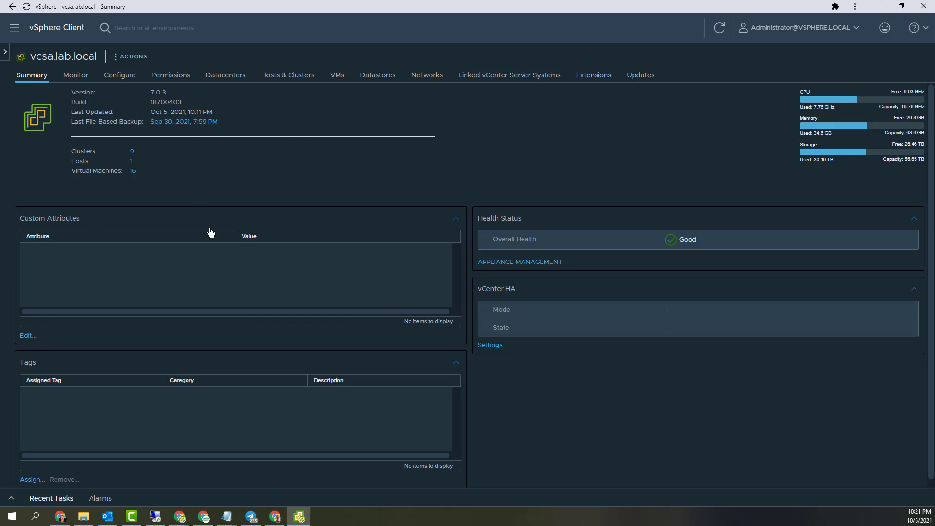
{"action": "mouse_move", "coordinate": [171, 122]}
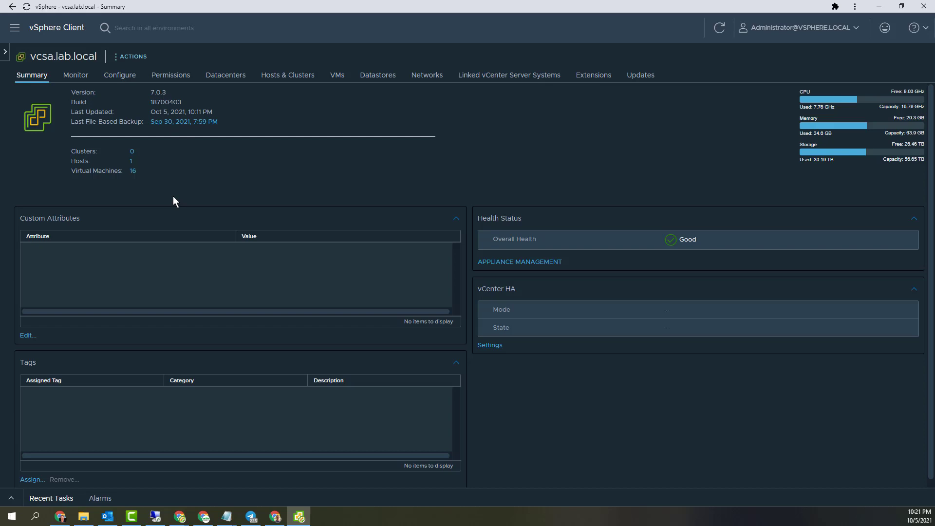
{"action": "mouse_move", "coordinate": [25, 64]}
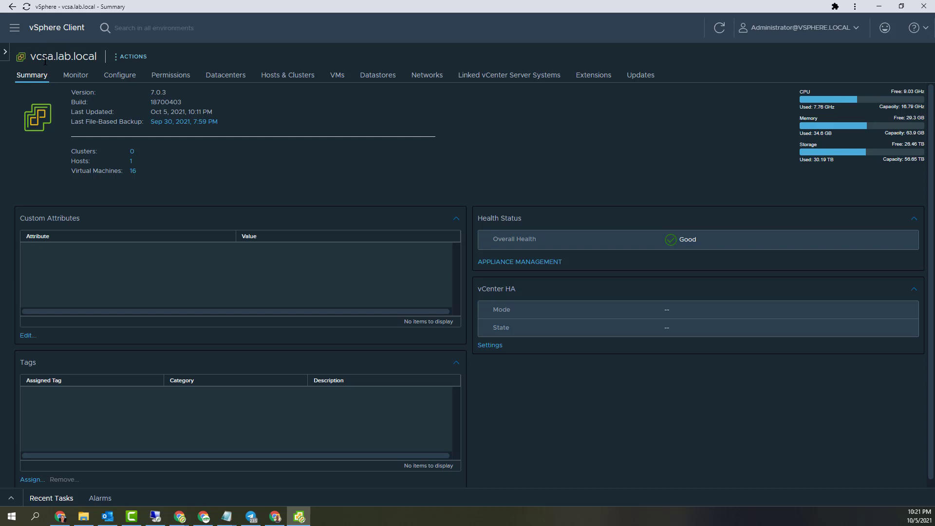
{"action": "mouse_move", "coordinate": [225, 75]}
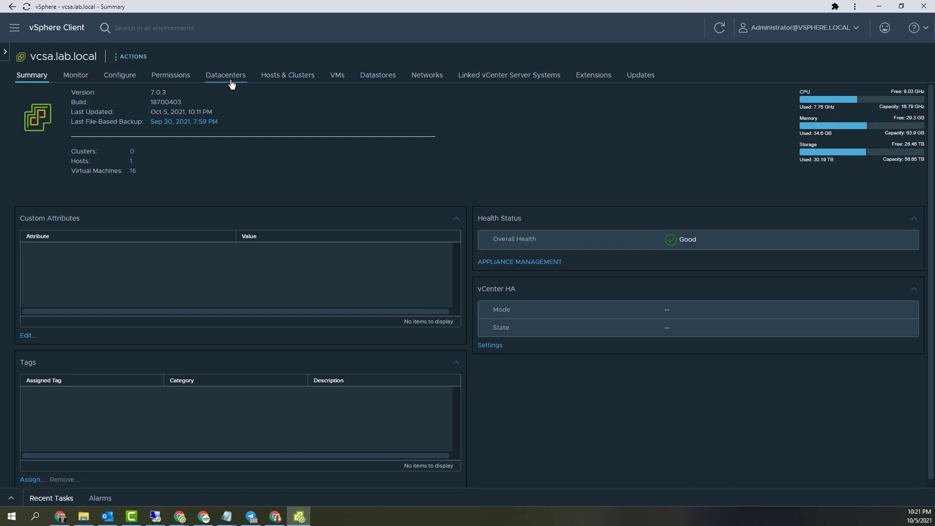
From the TinkerTry Datacenter VM list, delete all snapshots of the vcsa vCenter Server VM and confirm
{"action": "left_click", "coordinate": [225, 75]}
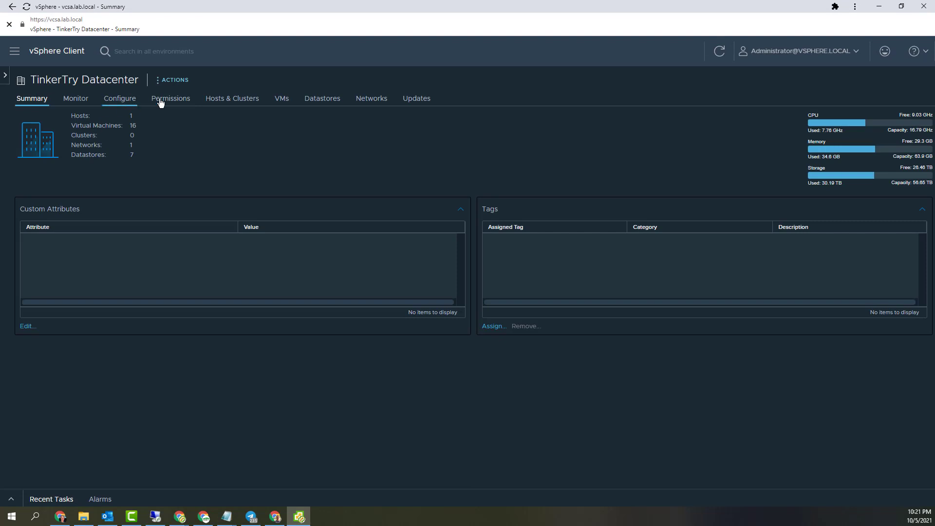
{"action": "left_click", "coordinate": [281, 98]}
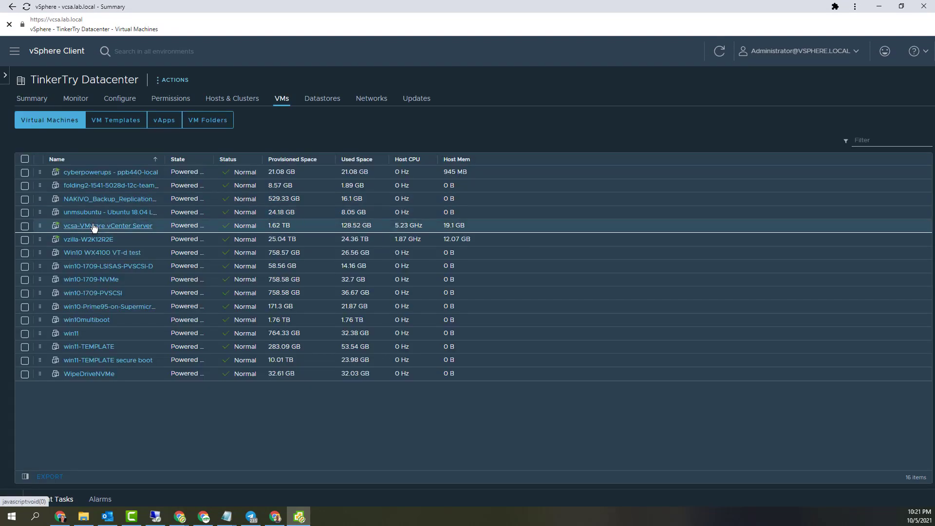
{"action": "right_click", "coordinate": [108, 225]}
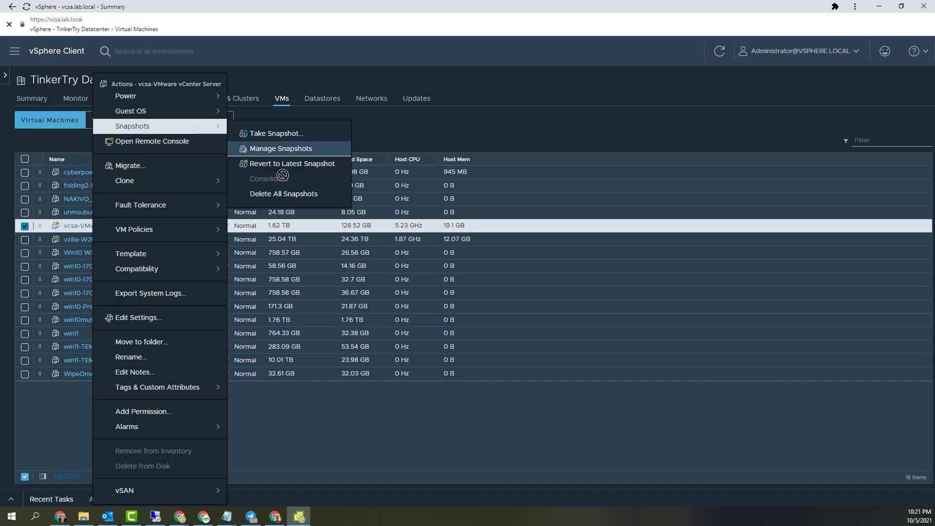
{"action": "left_click", "coordinate": [283, 193]}
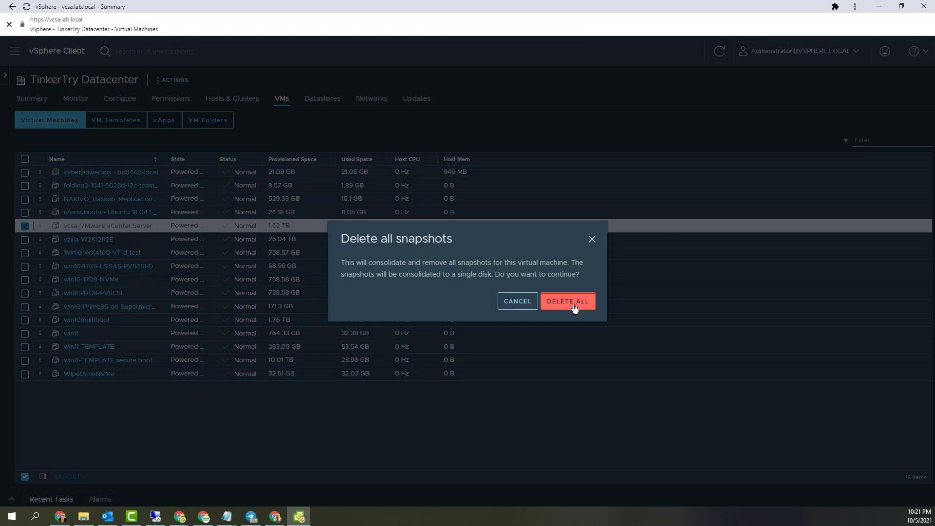
{"action": "left_click", "coordinate": [567, 301]}
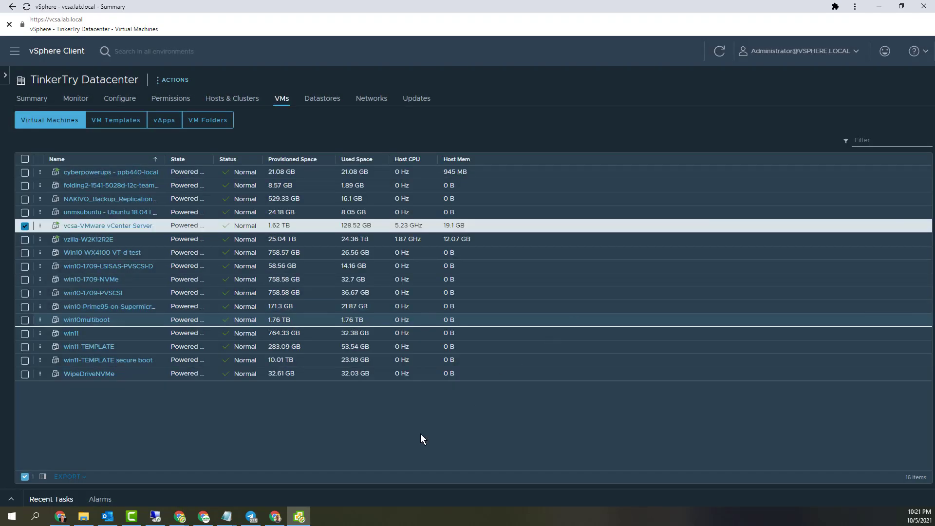